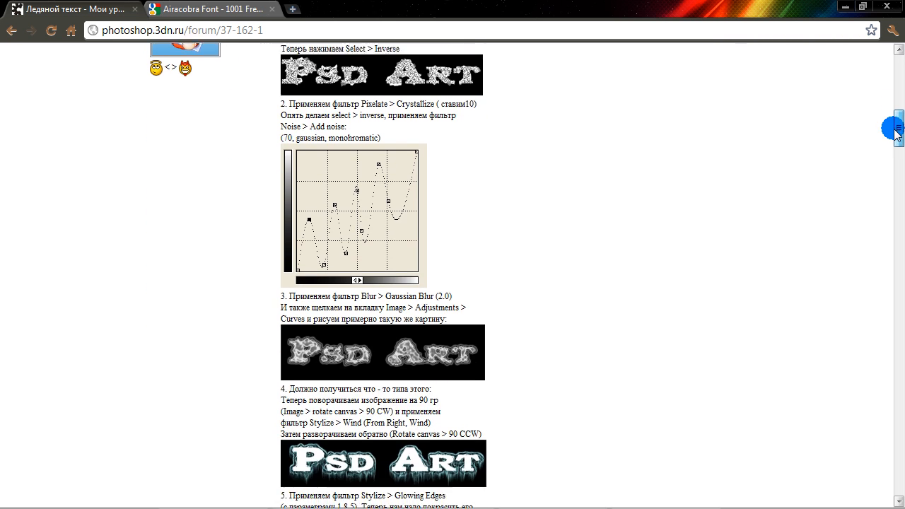
Scroll down through the Psd Art ice-text tutorial page in Chrome.
{"action": "scroll", "scroll_direction": "down", "scroll_amount": 3}
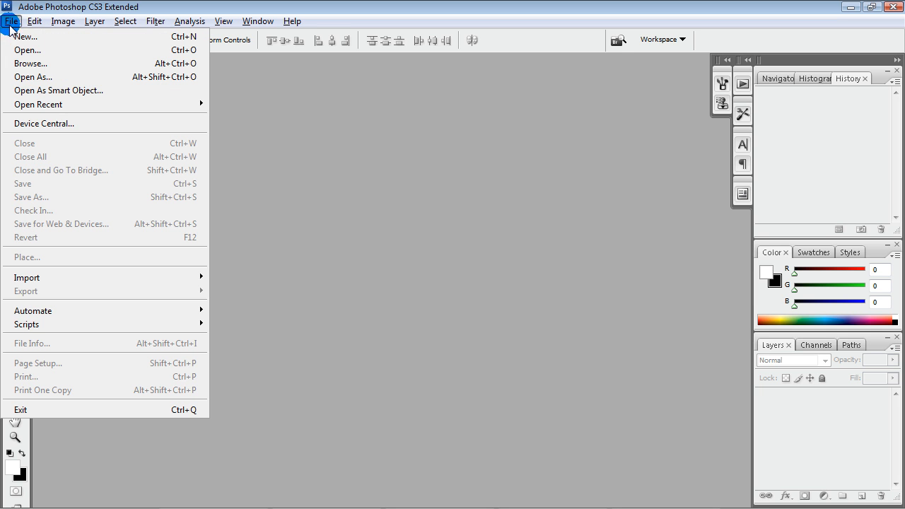
Create a new 1280×720 transparent document 'Ice Text' and type 'Ice Text' in white Airacobra 100px.
{"action": "left_click", "coordinate": [24, 36]}
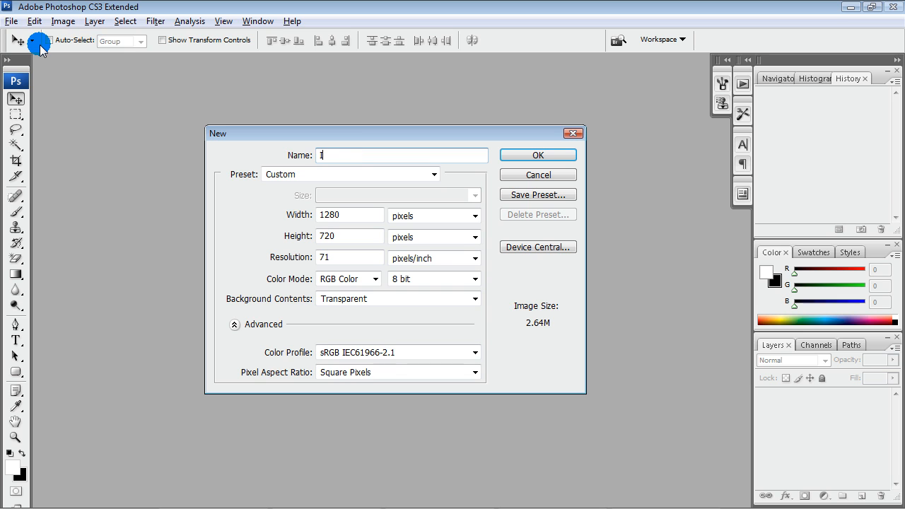
{"action": "type", "text": "Ice Text"}
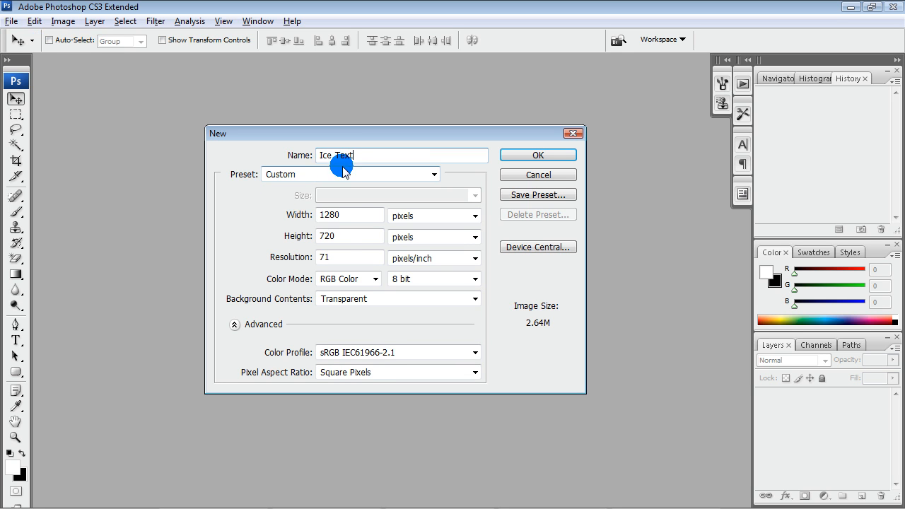
{"action": "left_click", "coordinate": [537, 154]}
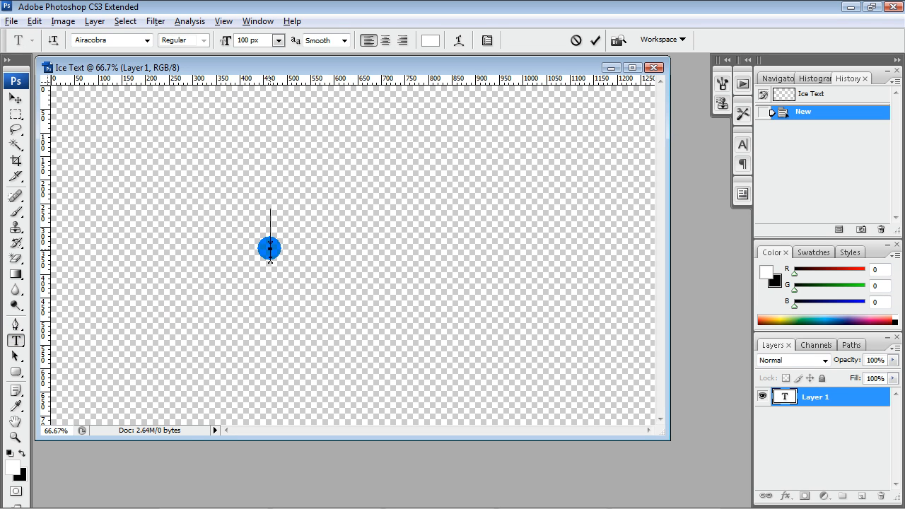
{"action": "type", "text": "Ice Text"}
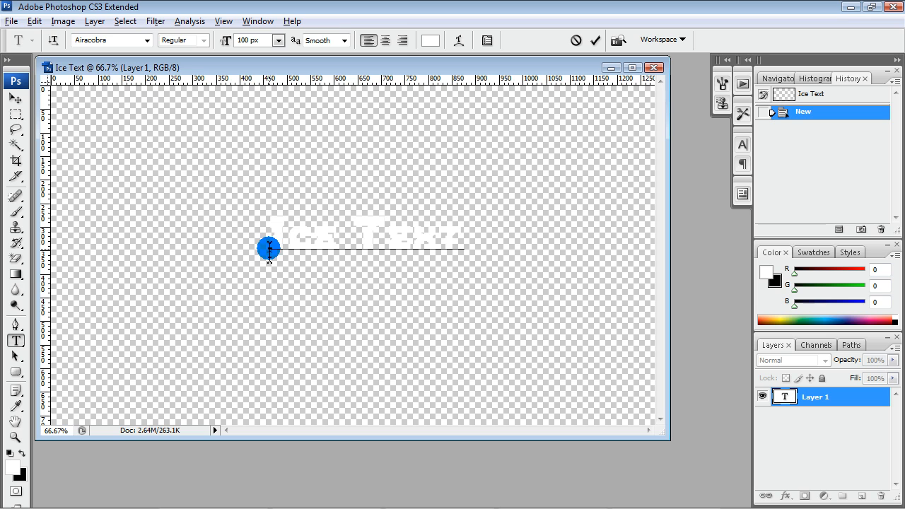
{"action": "left_click", "coordinate": [94, 21]}
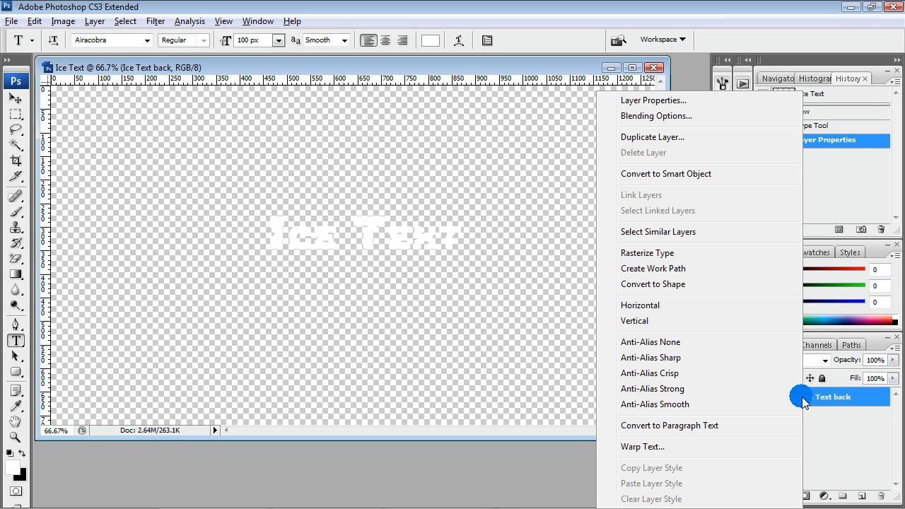
Duplicate the 'Ice Text back' layer as a copy named 'Ice Text back front'.
{"action": "left_click", "coordinate": [651, 136]}
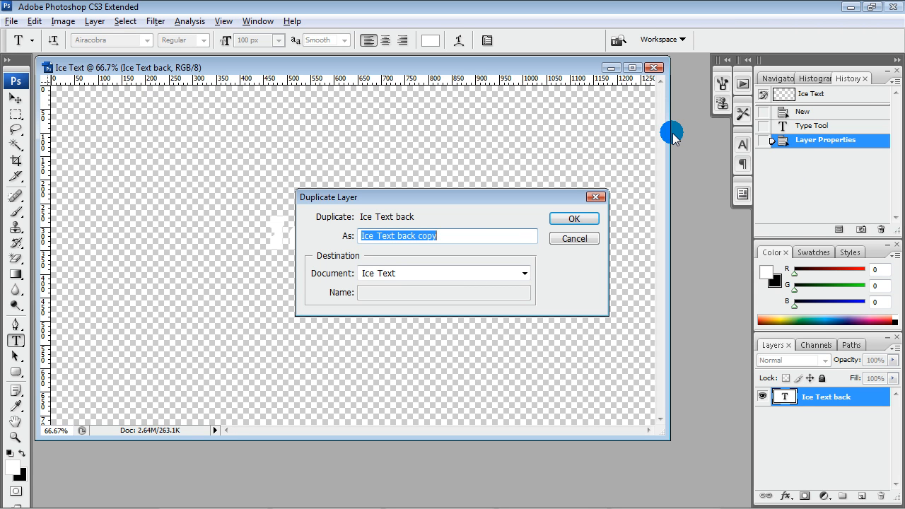
{"action": "type", "text": "Ice Text back fron"}
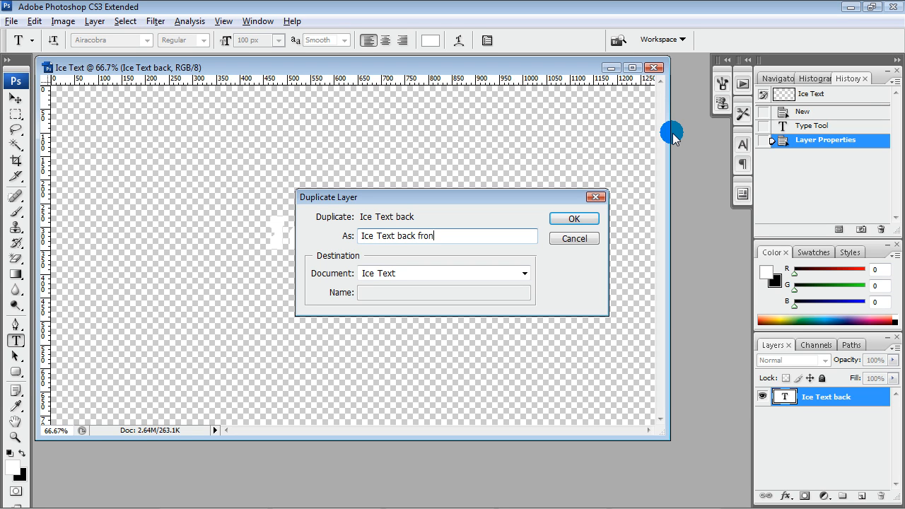
{"action": "left_click", "coordinate": [572, 218]}
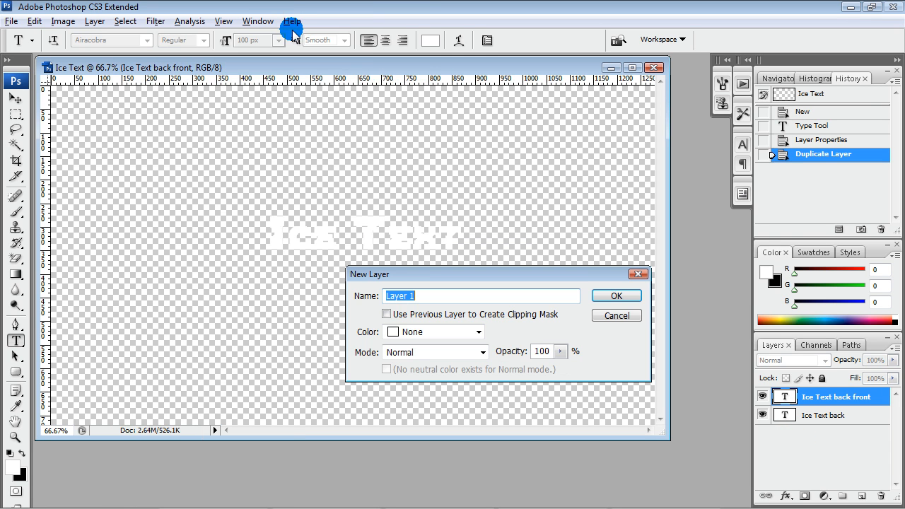
Create a new layer named 'background' and fill it with black.
{"action": "type", "text": "back"}
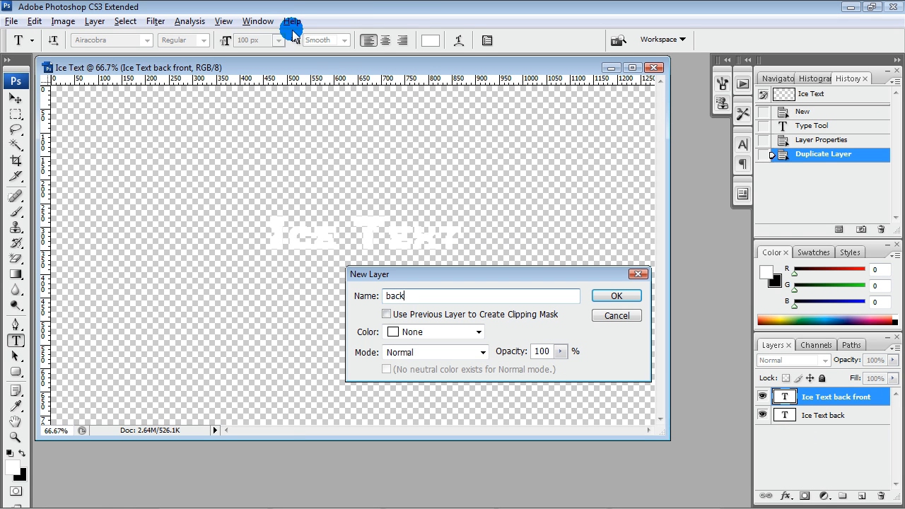
{"action": "type", "text": "ground"}
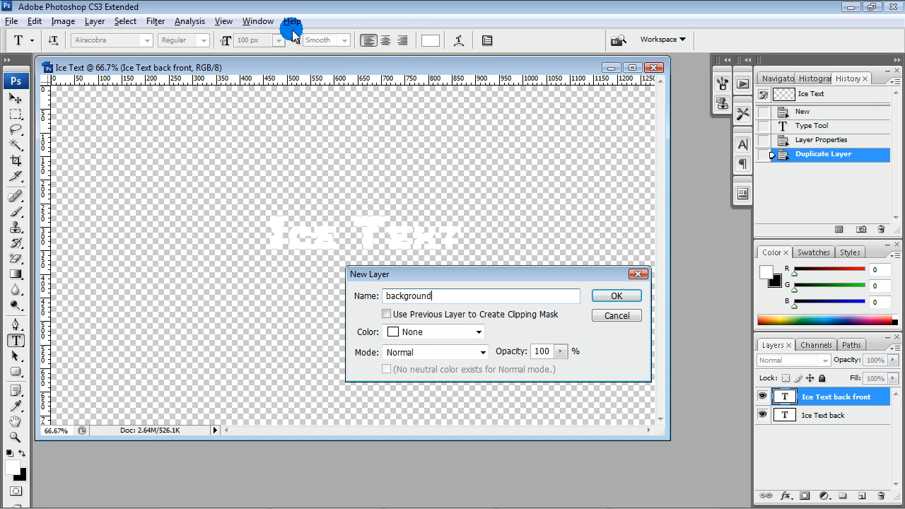
{"action": "left_click", "coordinate": [615, 295]}
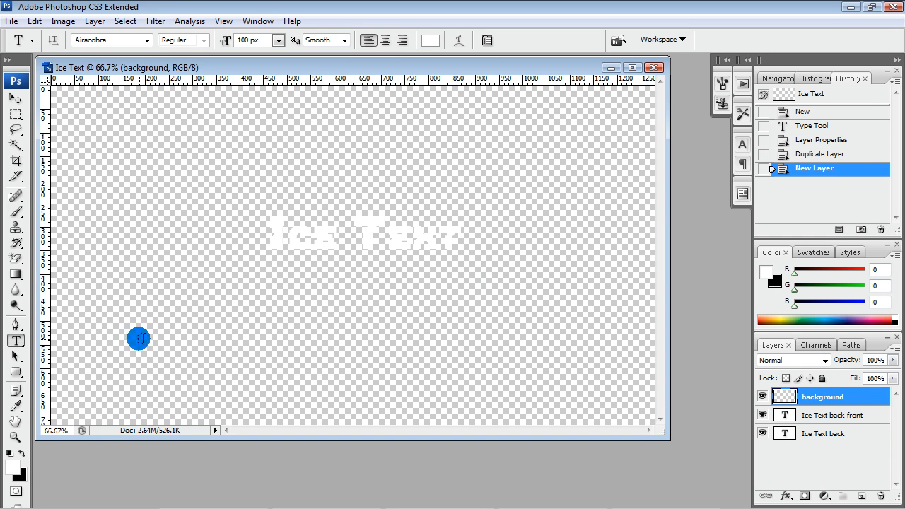
{"action": "left_click", "coordinate": [34, 21]}
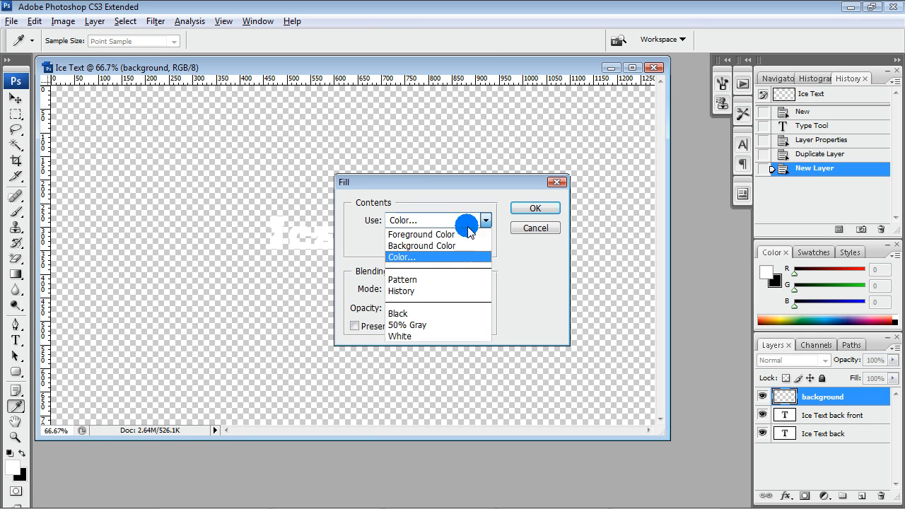
{"action": "left_click", "coordinate": [402, 258]}
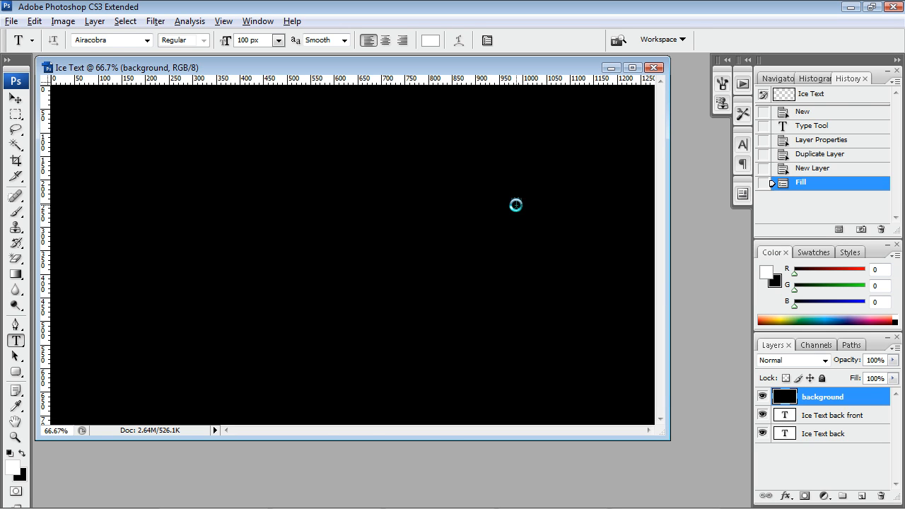
Move 'background' beneath both text layers and make 'Ice Text back' the working layer.
{"action": "left_click_drag", "start_coordinate": [823, 396], "coordinate": [823, 432]}
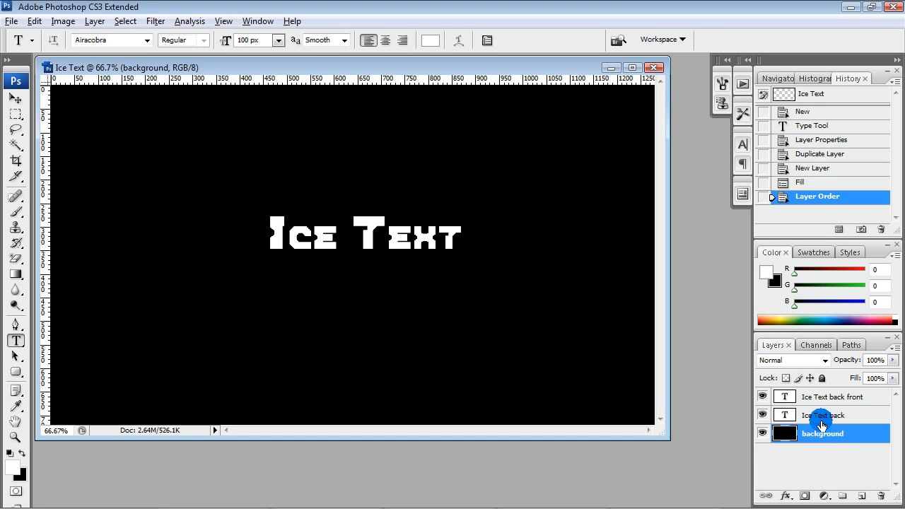
{"action": "left_click", "coordinate": [822, 416]}
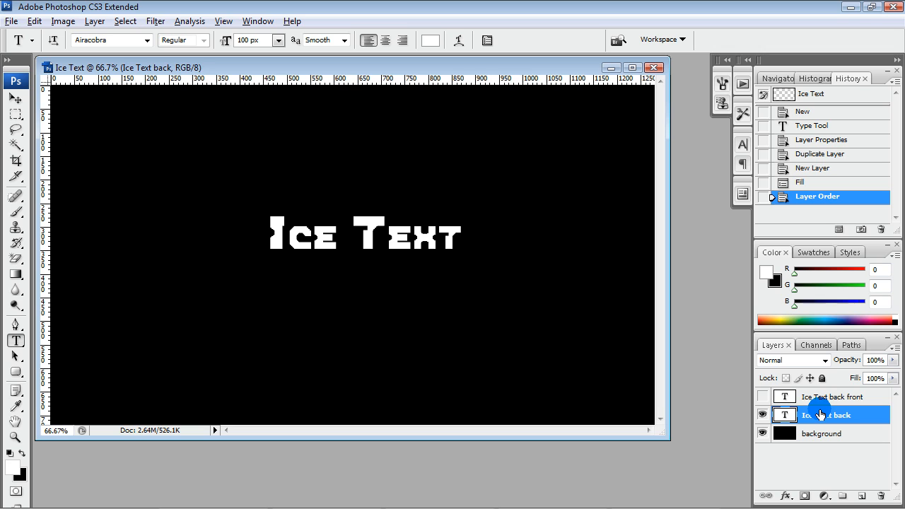
{"action": "left_click", "coordinate": [124, 21]}
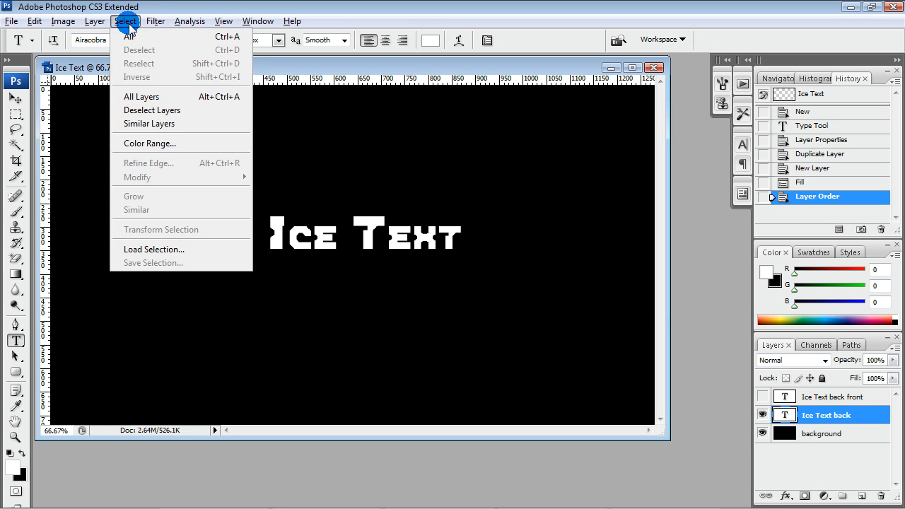
Load the Ice Text back transparency as a selection and merge the back text with the black background.
{"action": "left_click", "coordinate": [153, 248]}
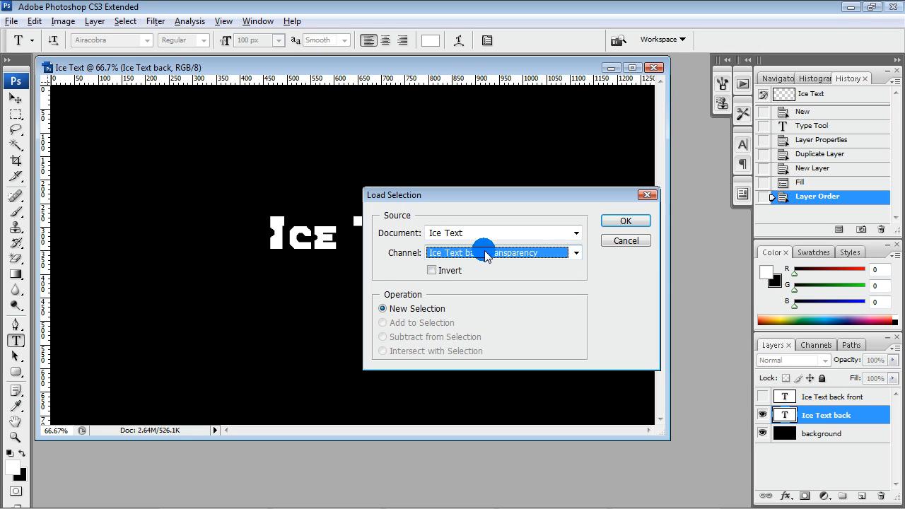
{"action": "left_click", "coordinate": [624, 220]}
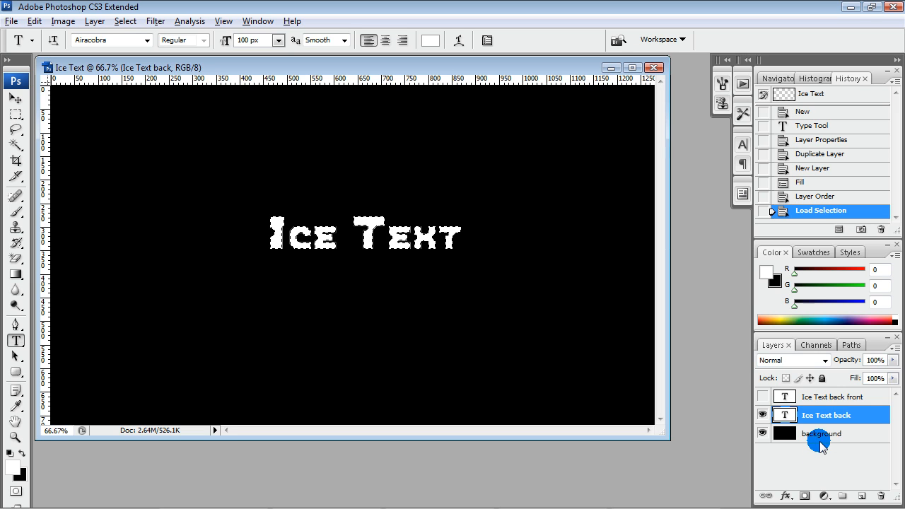
{"action": "right_click", "coordinate": [820, 432]}
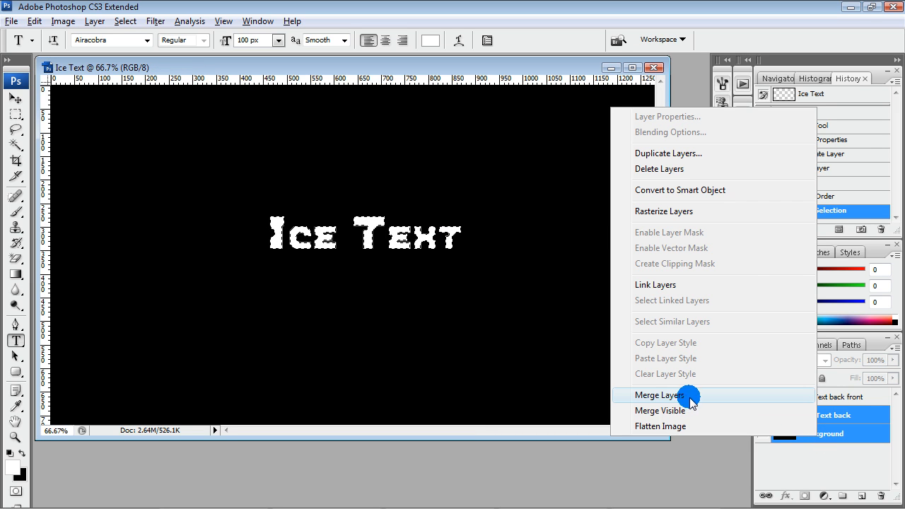
{"action": "left_click", "coordinate": [662, 394]}
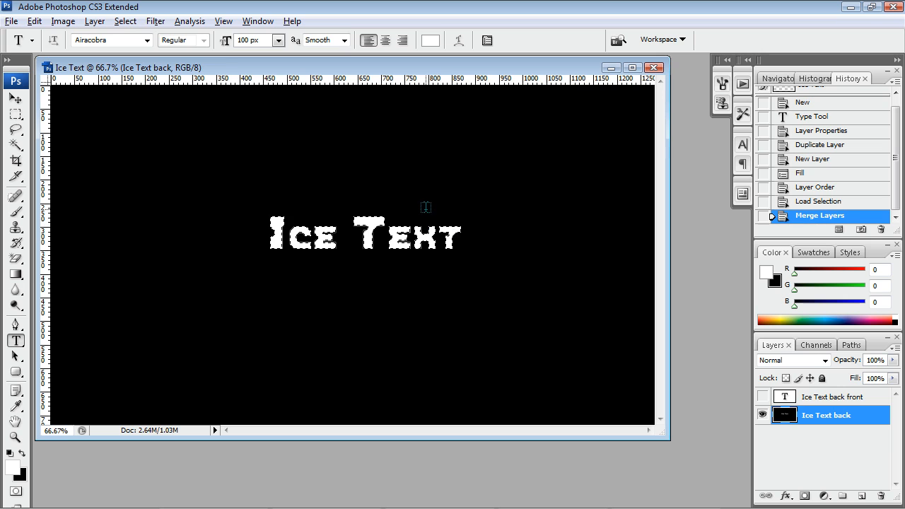
{"action": "left_click", "coordinate": [124, 21]}
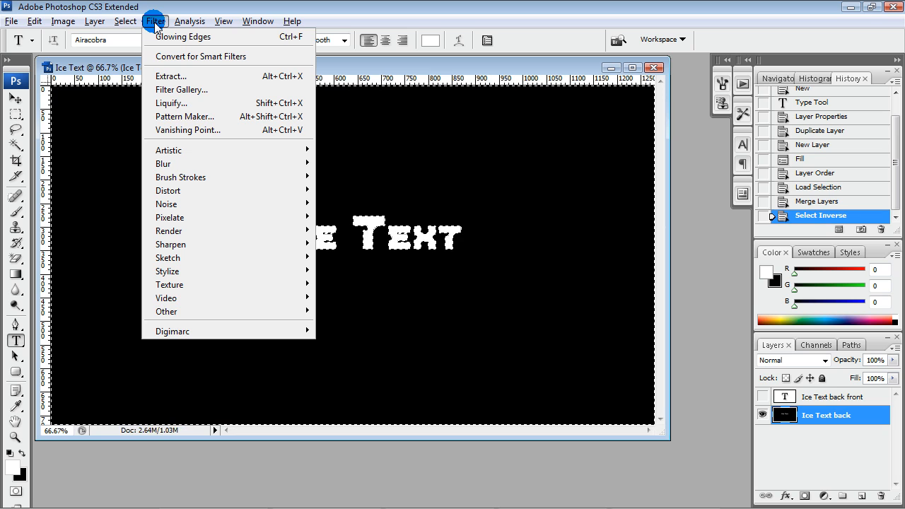
{"action": "mouse_move", "coordinate": [187, 218]}
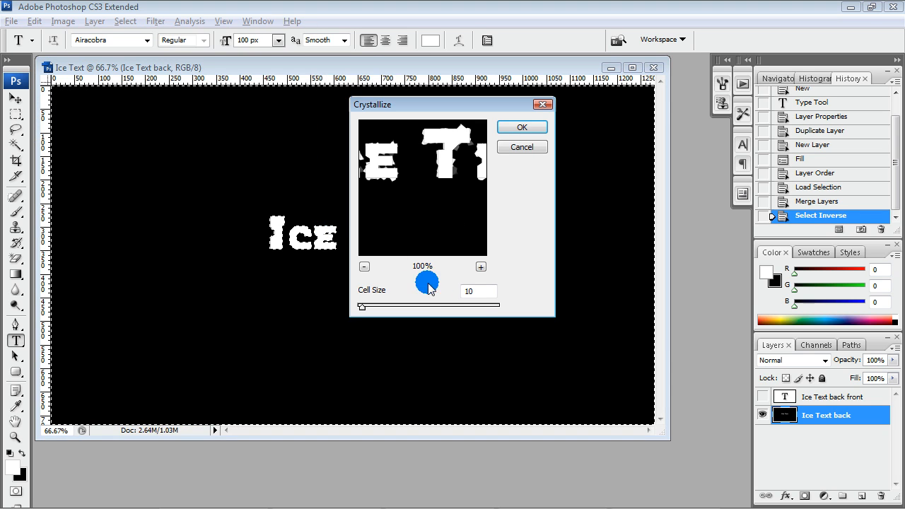
Apply Crystallize with cell size 10 to roughen the back letter edges.
{"action": "left_click", "coordinate": [522, 127]}
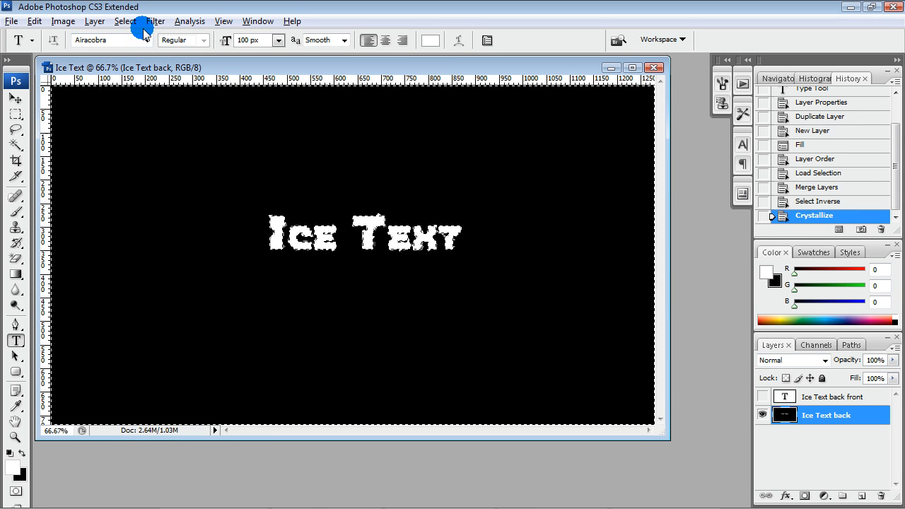
Add monochromatic Gaussian noise to the back text layer.
{"action": "left_click", "coordinate": [156, 21]}
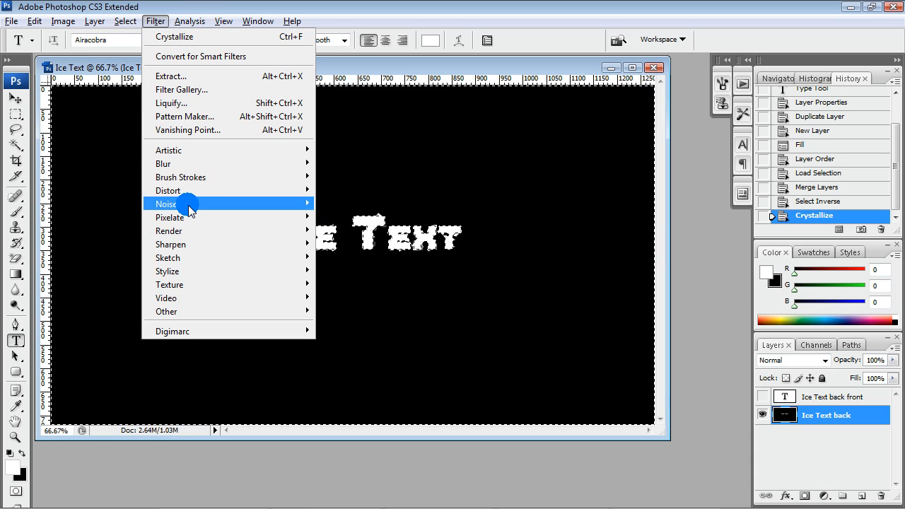
{"action": "left_click", "coordinate": [181, 204]}
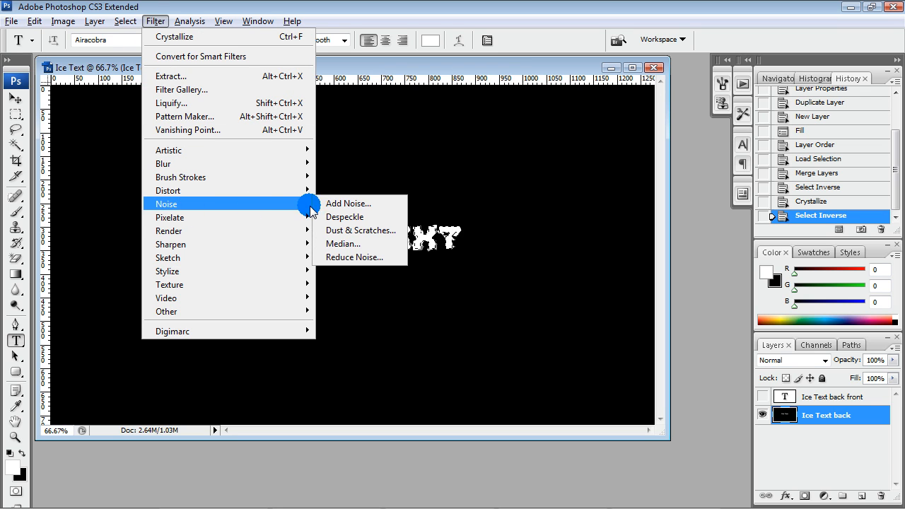
{"action": "left_click", "coordinate": [347, 204]}
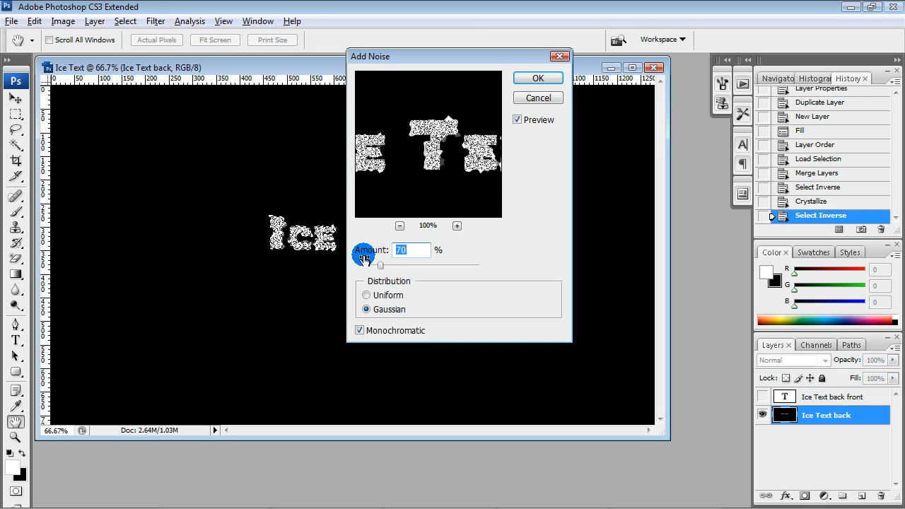
{"action": "left_click", "coordinate": [537, 77]}
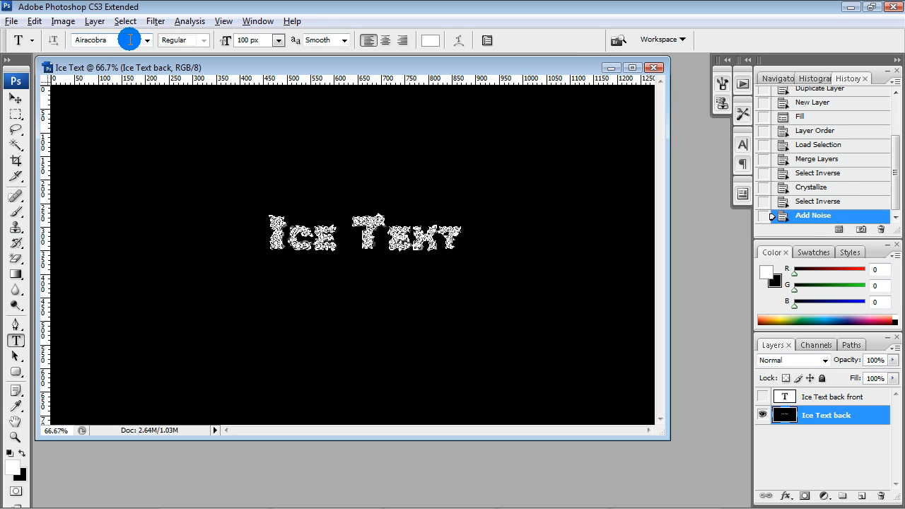
Soften the noisy back text with a 2.0-pixel Gaussian Blur.
{"action": "left_click", "coordinate": [155, 21]}
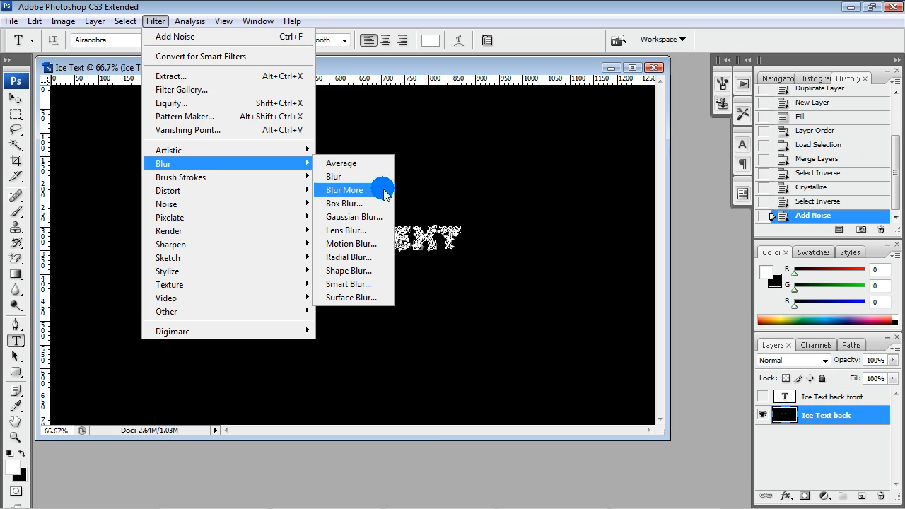
{"action": "left_click", "coordinate": [353, 218]}
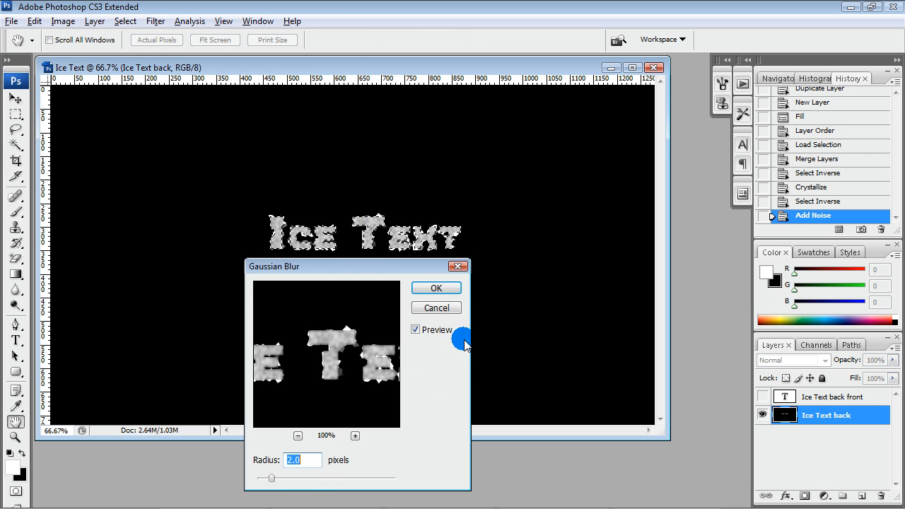
{"action": "left_click", "coordinate": [436, 288]}
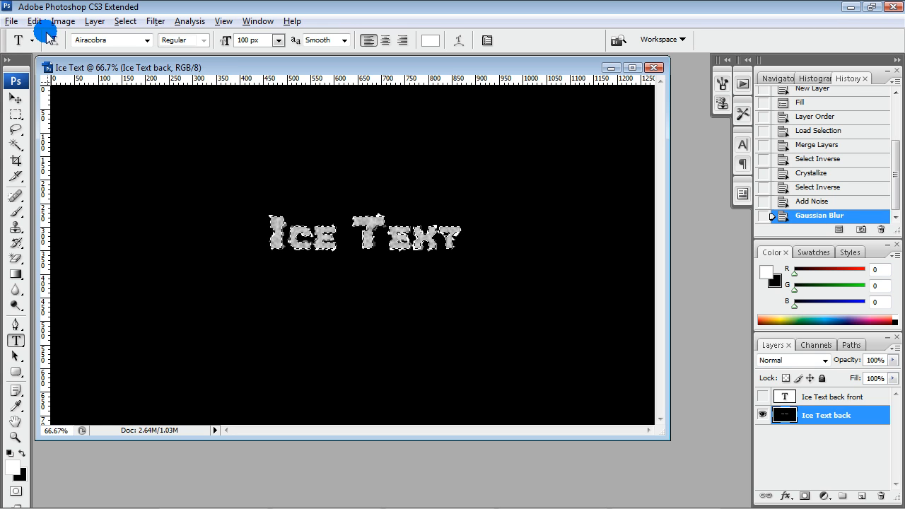
Apply a multi-point zigzag wave Curves adjustment to give the back text a glinting icy look.
{"action": "left_click", "coordinate": [62, 21]}
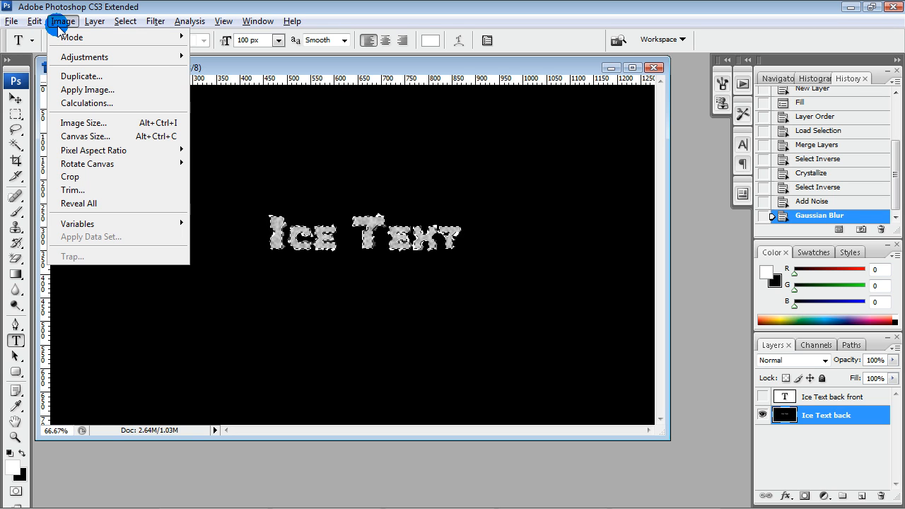
{"action": "left_click", "coordinate": [34, 21]}
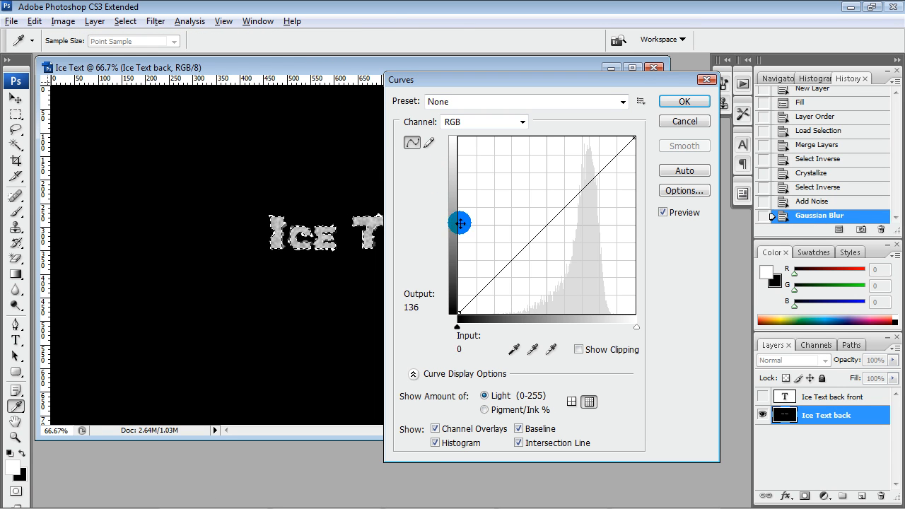
{"action": "left_click_drag", "start_coordinate": [460, 223], "coordinate": [478, 255]}
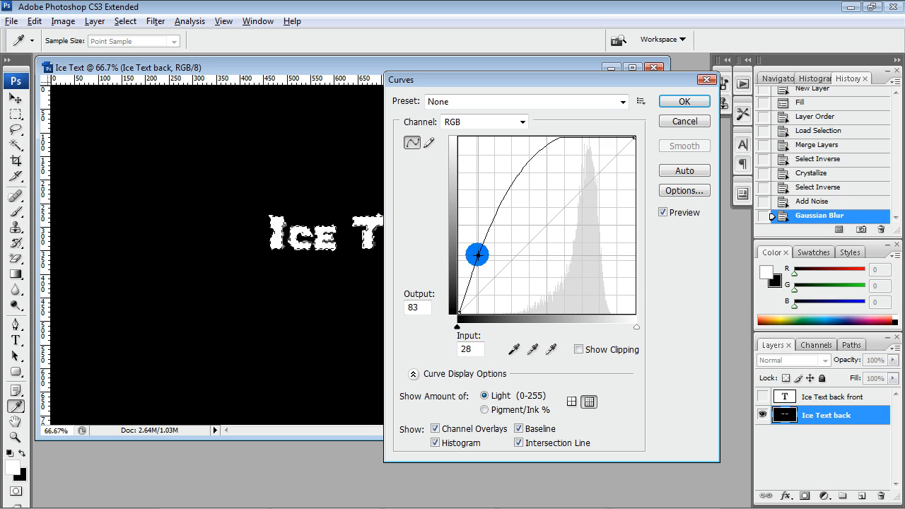
{"action": "left_click_drag", "start_coordinate": [477, 255], "coordinate": [489, 288]}
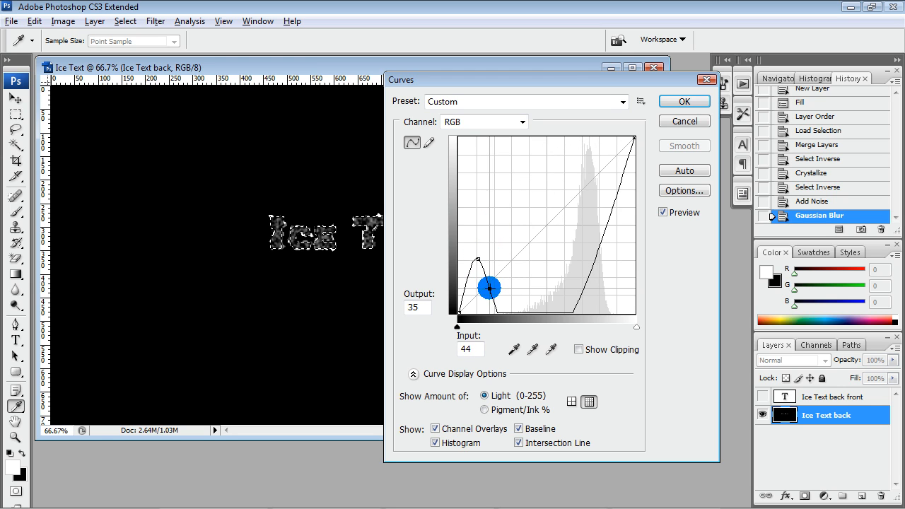
{"action": "left_click_drag", "start_coordinate": [489, 288], "coordinate": [506, 270]}
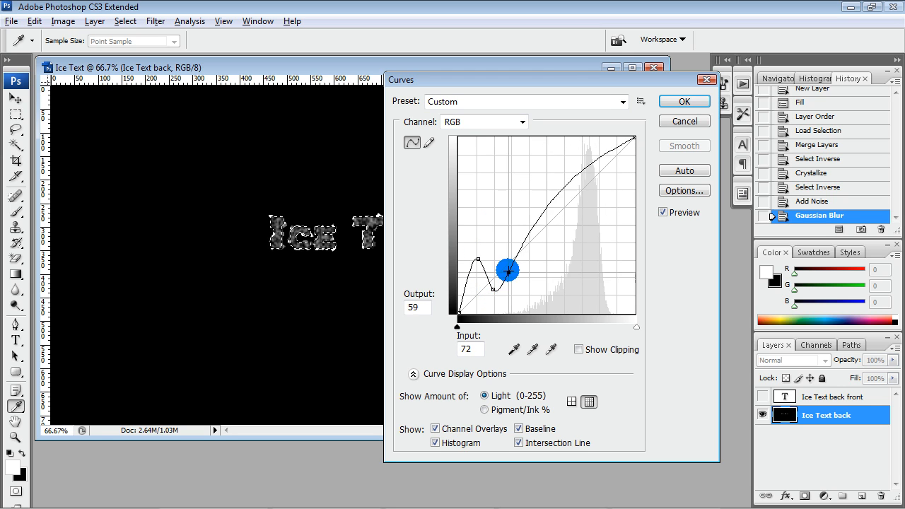
{"action": "left_click_drag", "start_coordinate": [508, 270], "coordinate": [508, 215]}
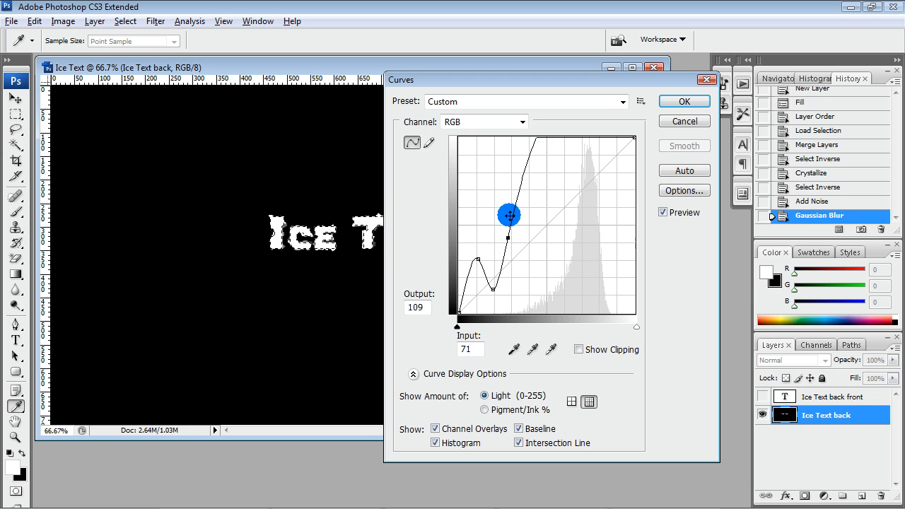
{"action": "left_click_drag", "start_coordinate": [508, 215], "coordinate": [526, 303]}
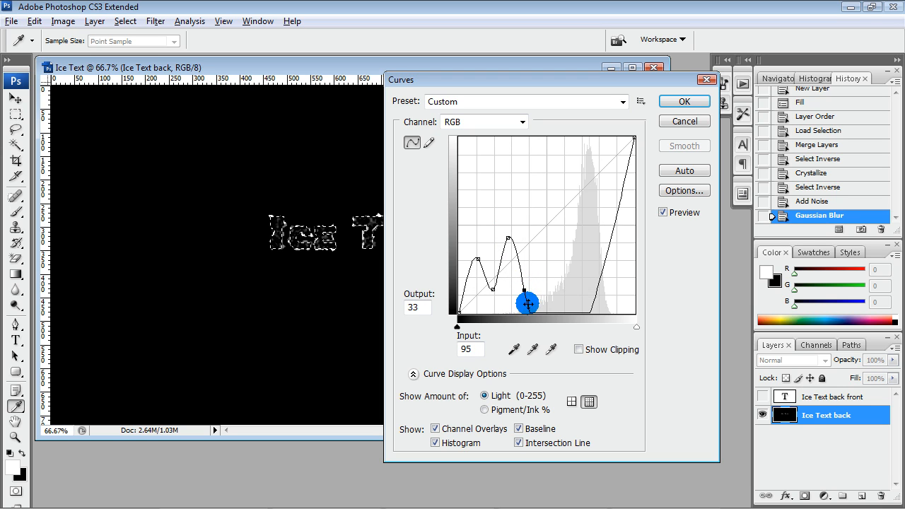
{"action": "left_click_drag", "start_coordinate": [527, 302], "coordinate": [521, 278]}
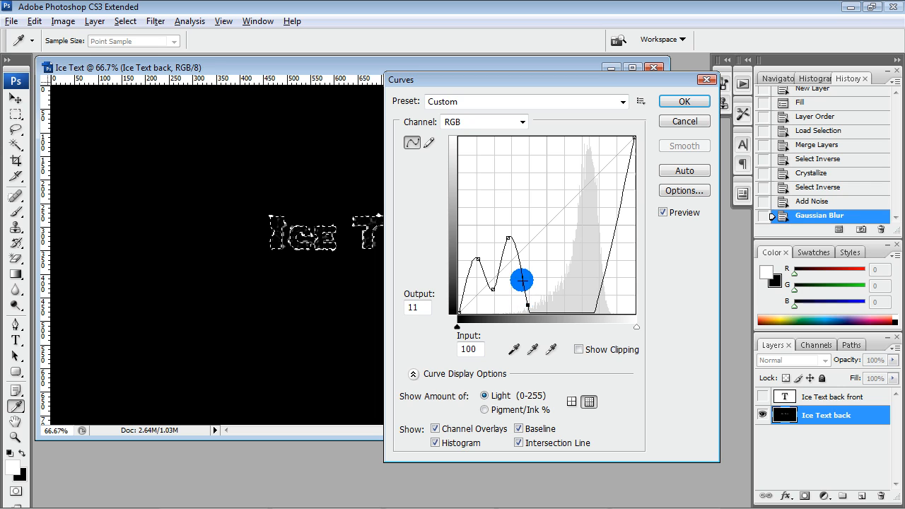
{"action": "left_click_drag", "start_coordinate": [522, 278], "coordinate": [537, 217]}
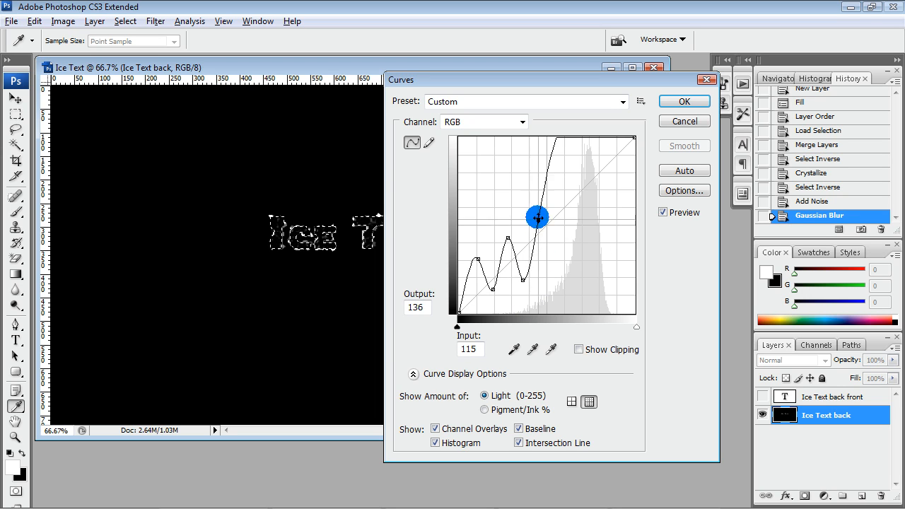
{"action": "left_click_drag", "start_coordinate": [537, 218], "coordinate": [537, 178]}
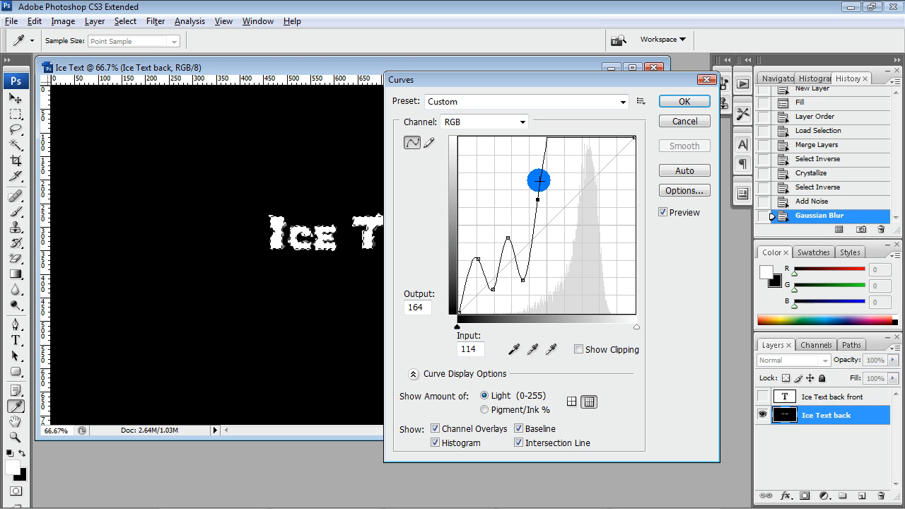
{"action": "left_click_drag", "start_coordinate": [537, 178], "coordinate": [542, 237]}
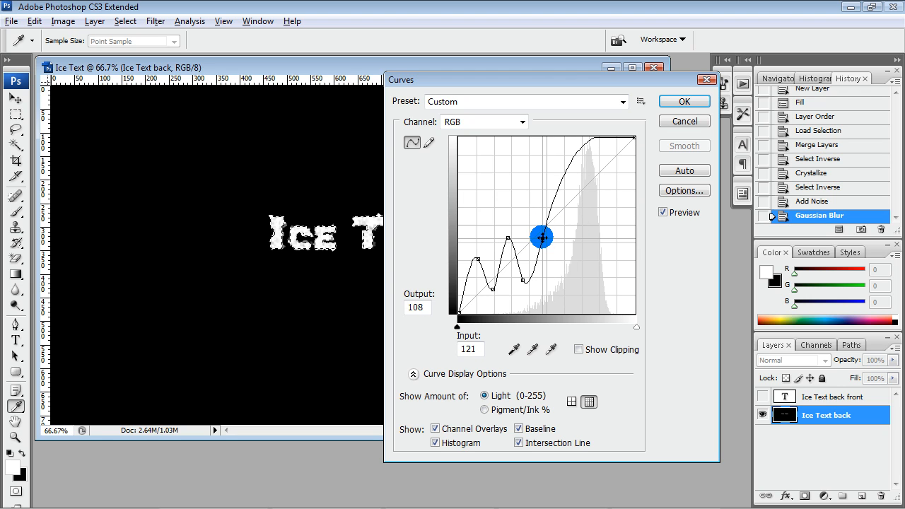
{"action": "left_click_drag", "start_coordinate": [543, 237], "coordinate": [571, 257]}
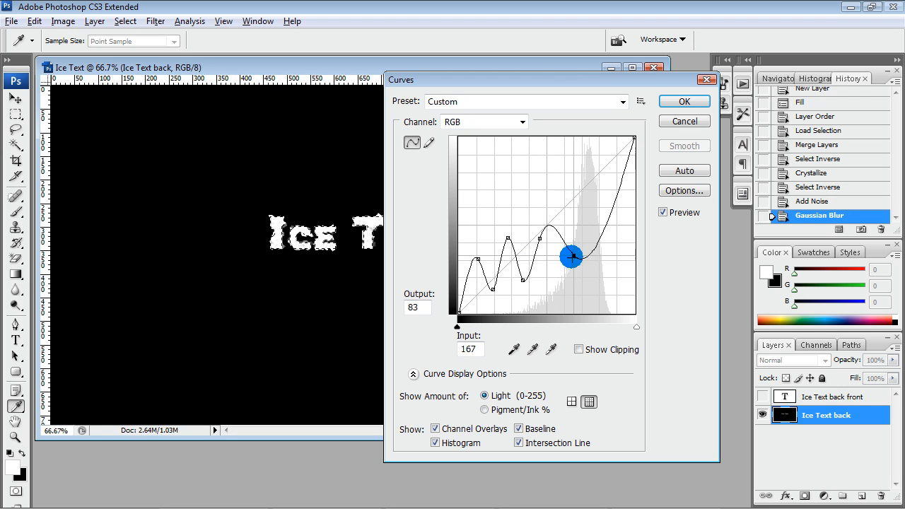
{"action": "left_click_drag", "start_coordinate": [571, 257], "coordinate": [541, 241]}
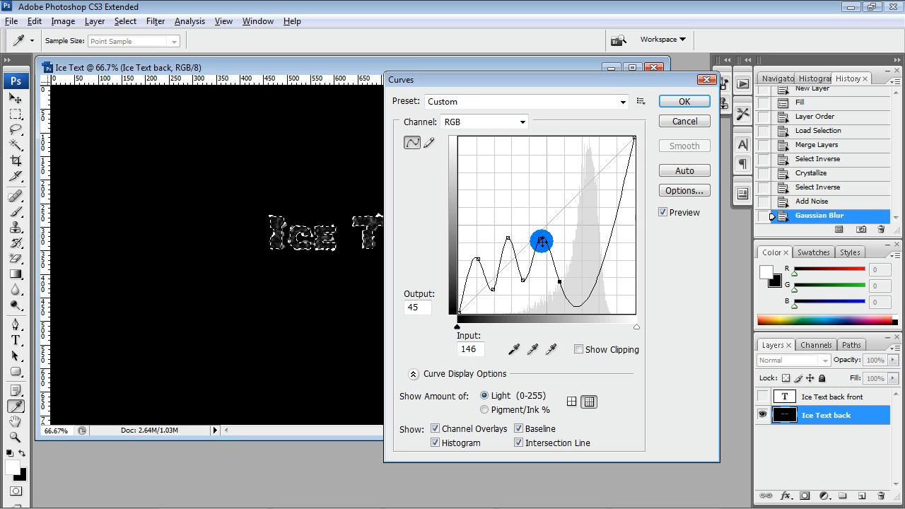
{"action": "left_click_drag", "start_coordinate": [542, 240], "coordinate": [533, 218]}
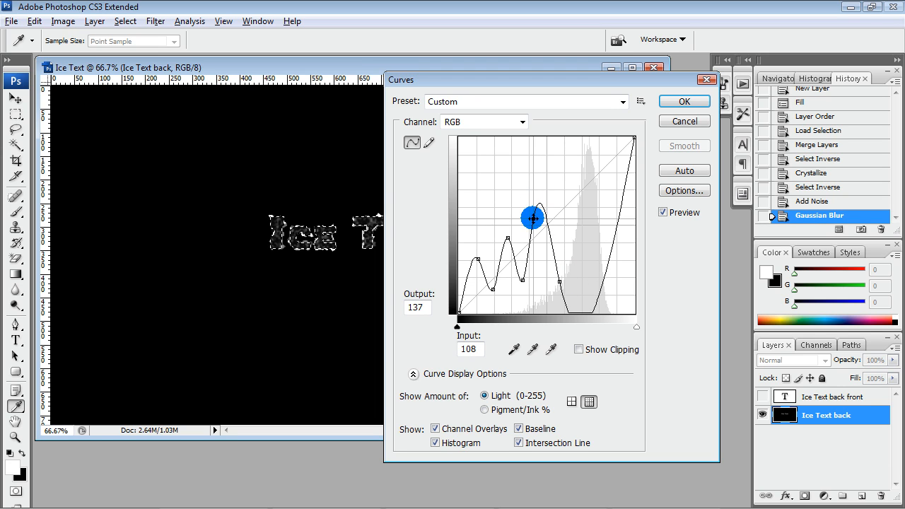
{"action": "left_click_drag", "start_coordinate": [531, 218], "coordinate": [531, 220]}
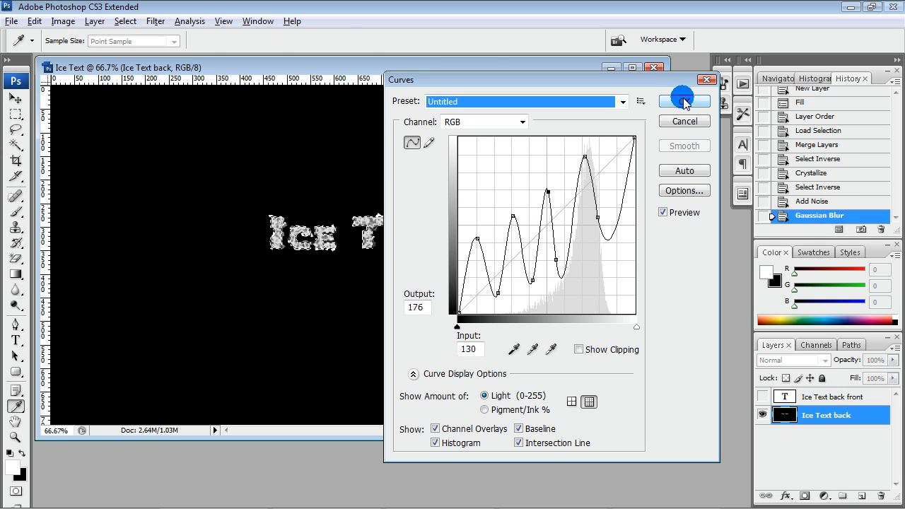
{"action": "left_click", "coordinate": [684, 101]}
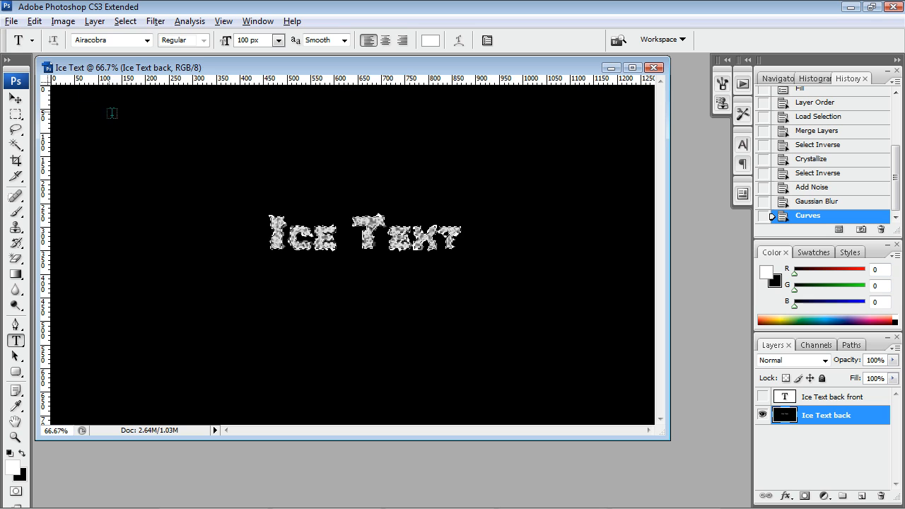
Rotate the canvas 90° CW, run the Wind filter for downward streaks, then rotate back upright.
{"action": "left_click", "coordinate": [62, 21]}
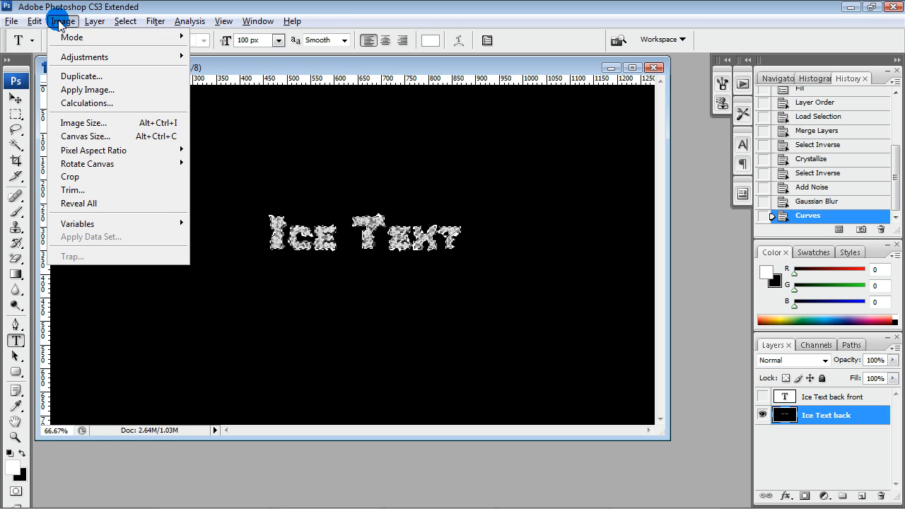
{"action": "mouse_move", "coordinate": [87, 164]}
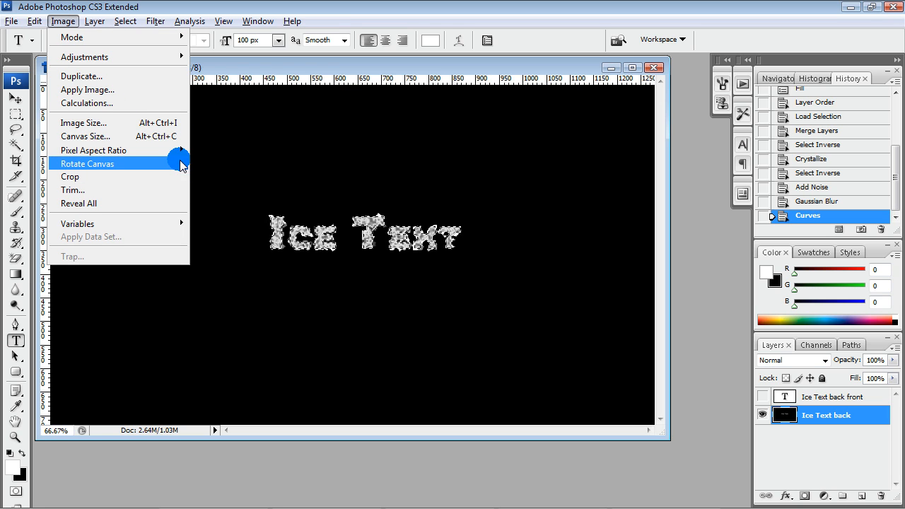
{"action": "left_click", "coordinate": [88, 164]}
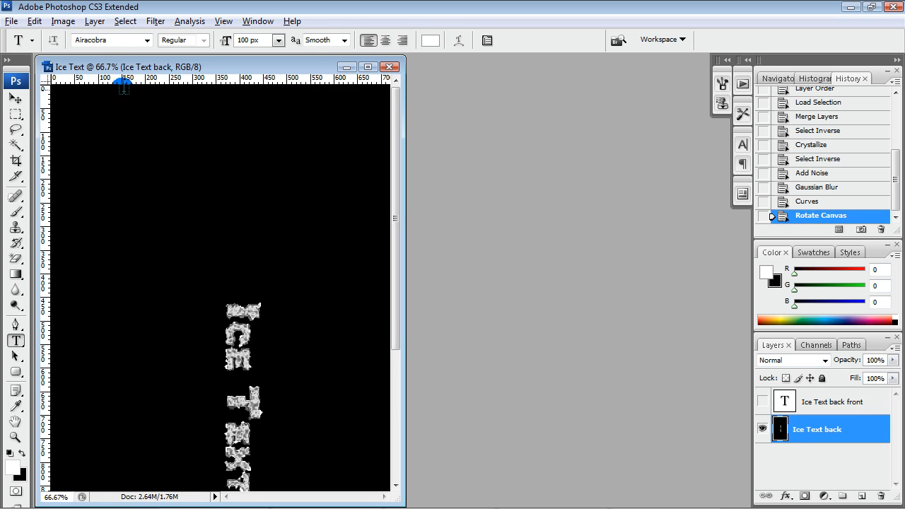
{"action": "left_click", "coordinate": [155, 21]}
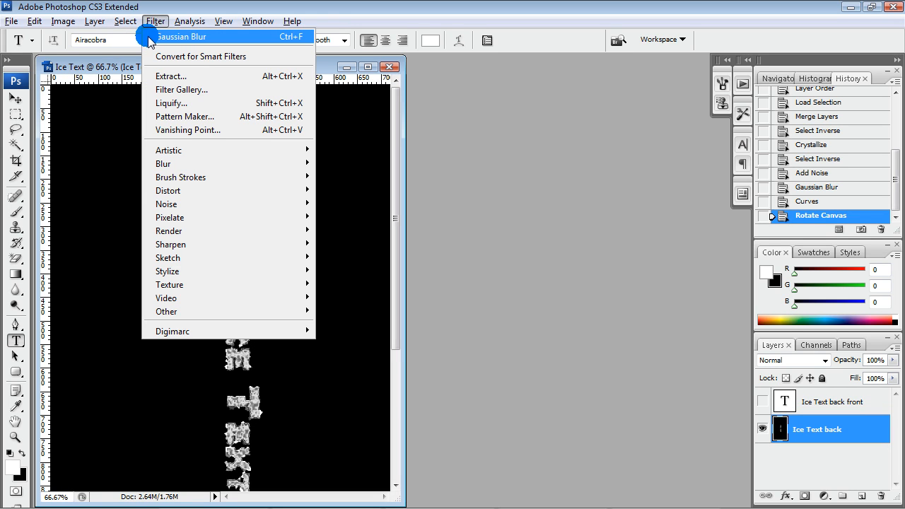
{"action": "mouse_move", "coordinate": [169, 244]}
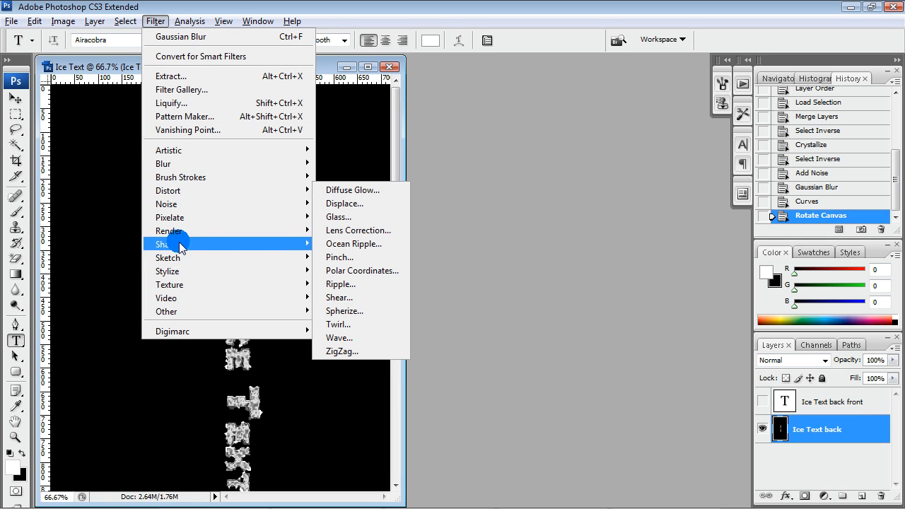
{"action": "mouse_move", "coordinate": [166, 271]}
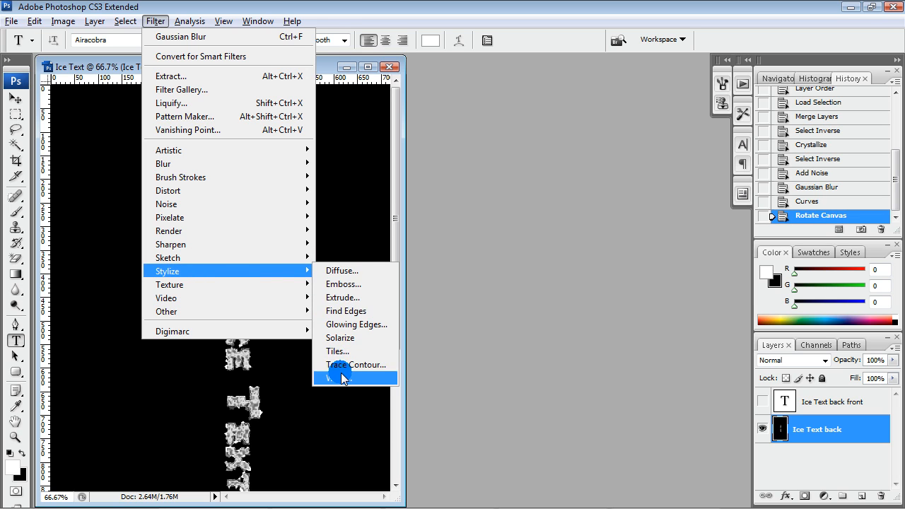
{"action": "left_click", "coordinate": [347, 376]}
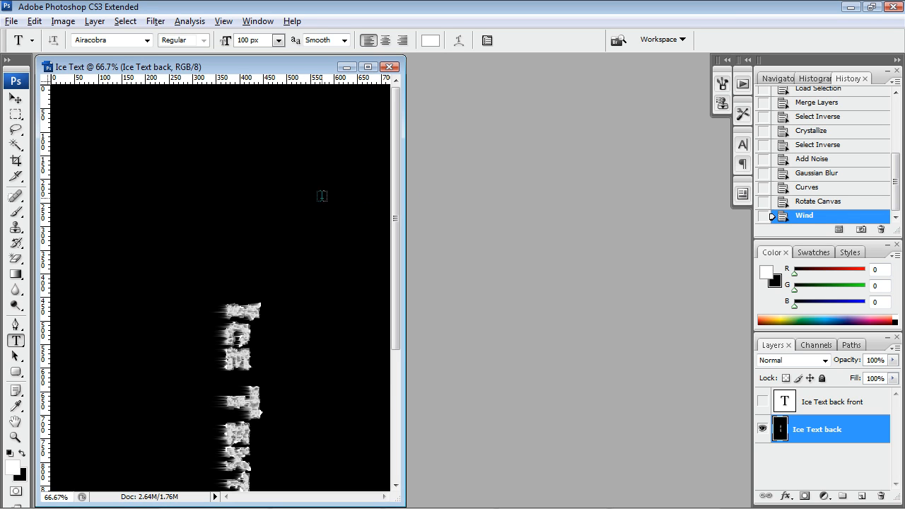
{"action": "left_click", "coordinate": [62, 21]}
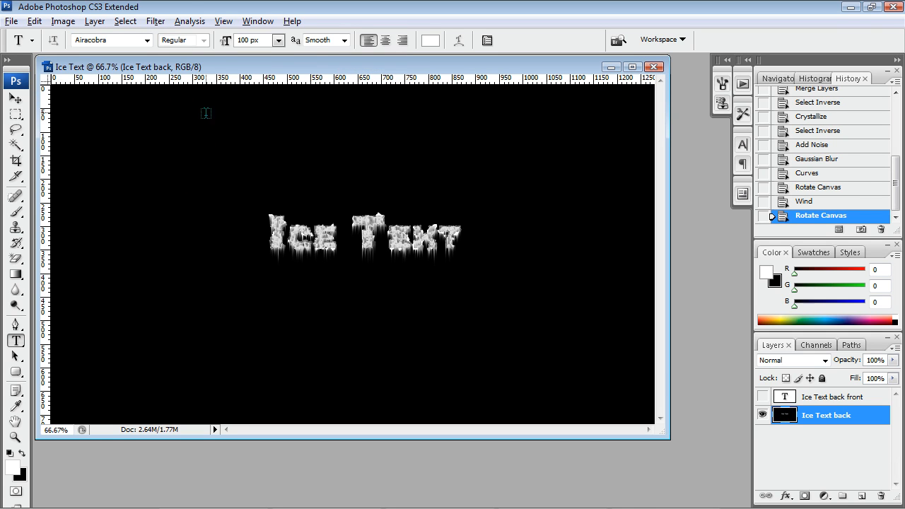
Apply Glowing Edges (width 1, brightness 8, smoothness 5) to the back text and select the front text layer.
{"action": "left_click", "coordinate": [156, 21]}
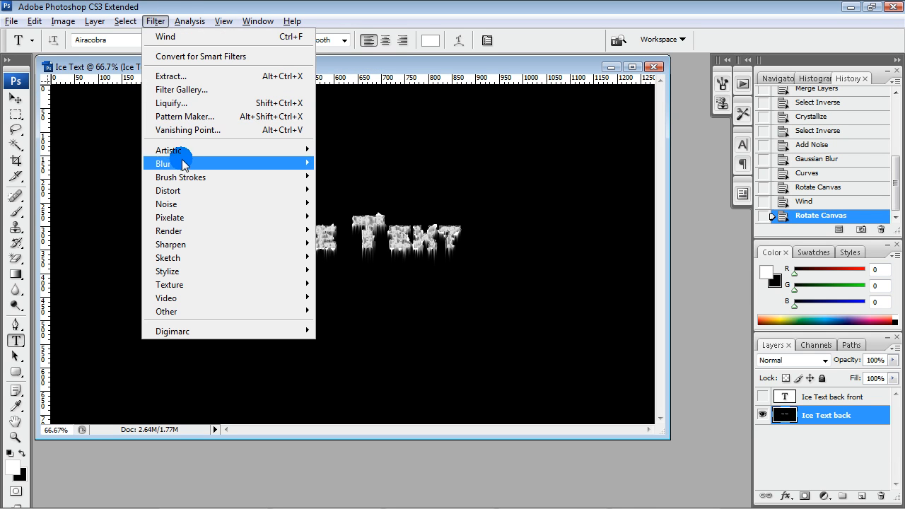
{"action": "mouse_move", "coordinate": [191, 189]}
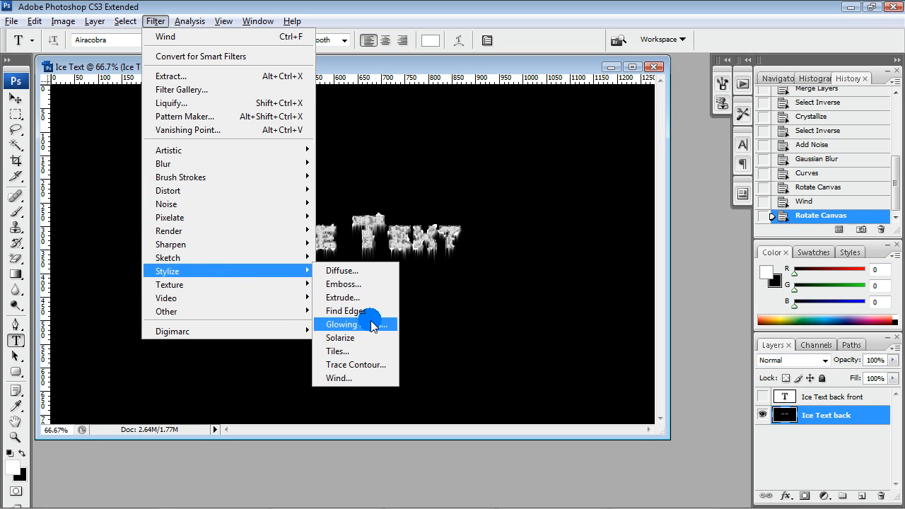
{"action": "left_click", "coordinate": [342, 324]}
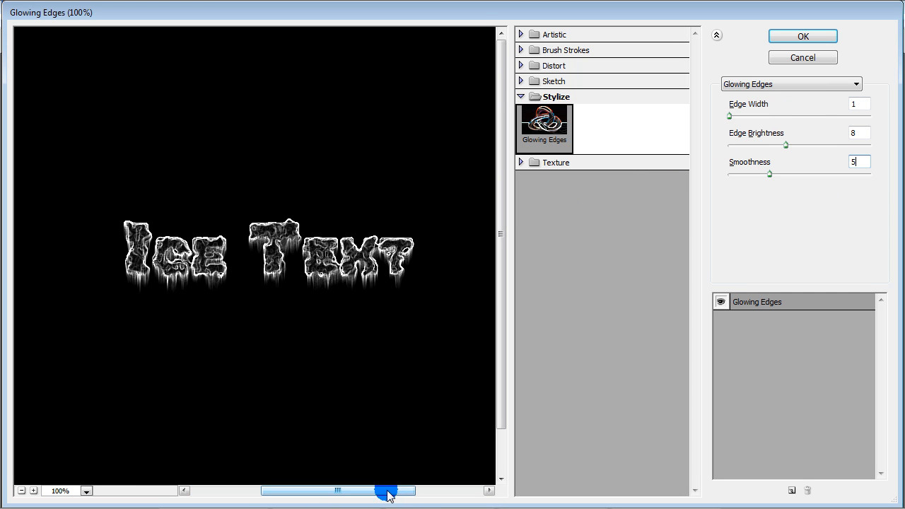
{"action": "left_click", "coordinate": [802, 36]}
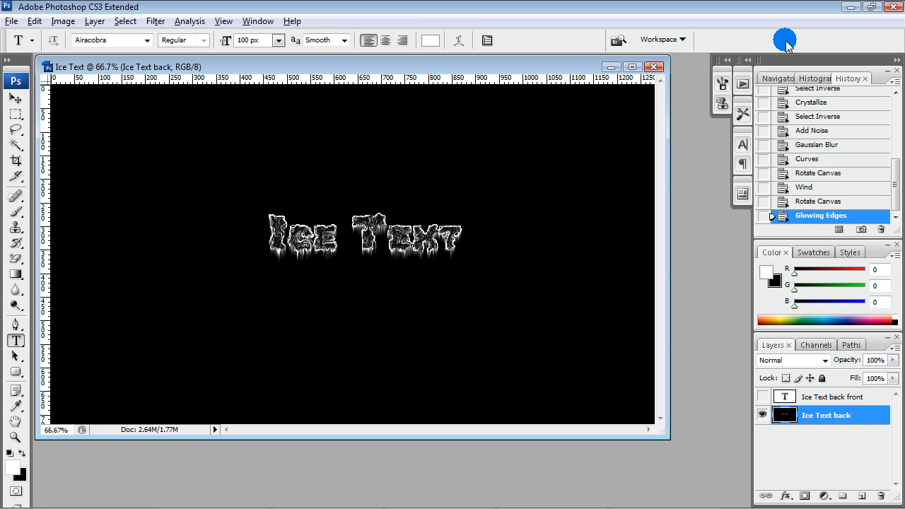
{"action": "left_click", "coordinate": [836, 396]}
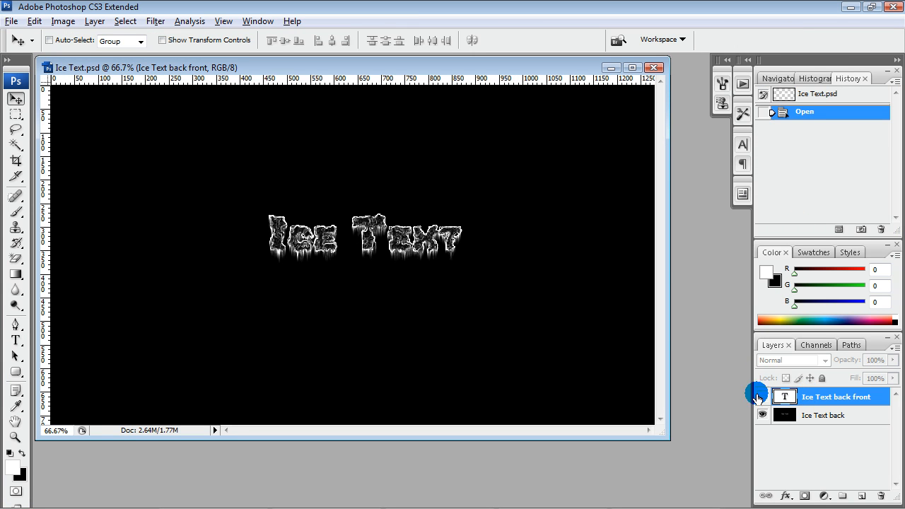
Set the front text's Outer Glow to Vivid Light, medium blue #778eda, size 215, and enable Inner Glow.
{"action": "right_click", "coordinate": [835, 396]}
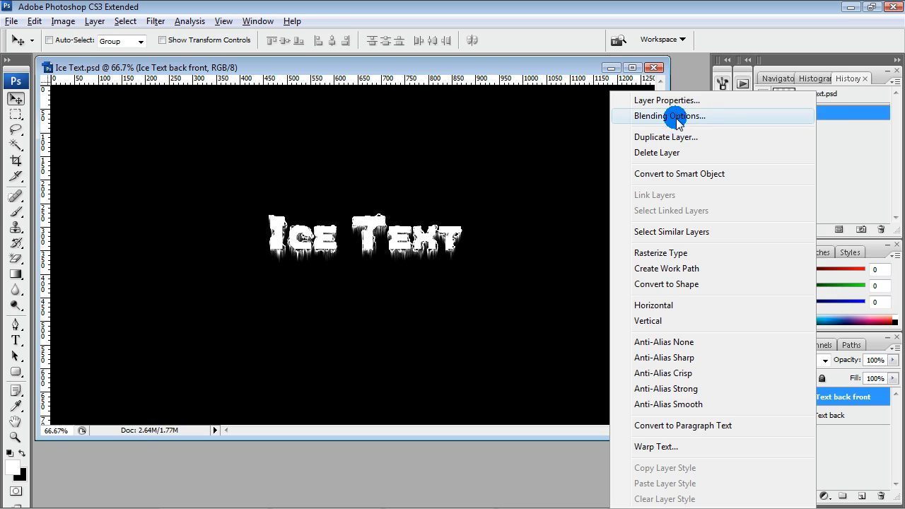
{"action": "left_click", "coordinate": [670, 116]}
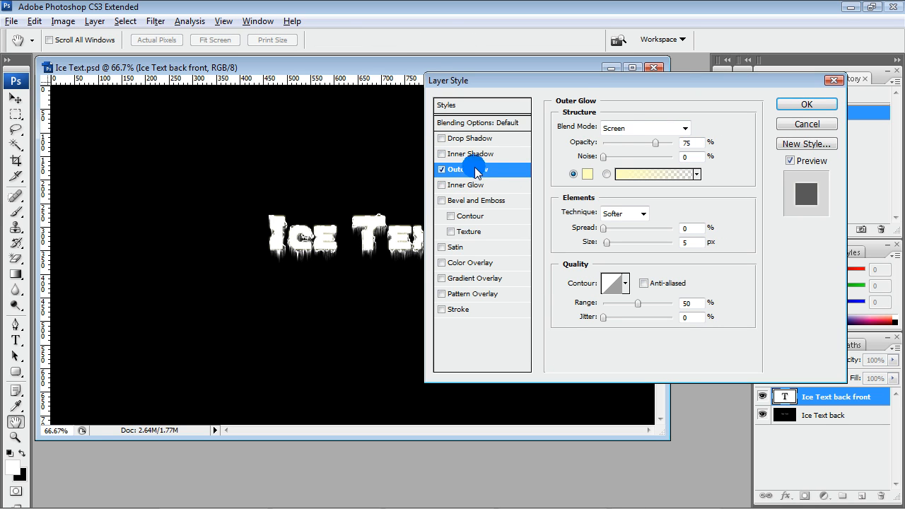
{"action": "left_click", "coordinate": [644, 127]}
{"action": "type", "text": "55"}
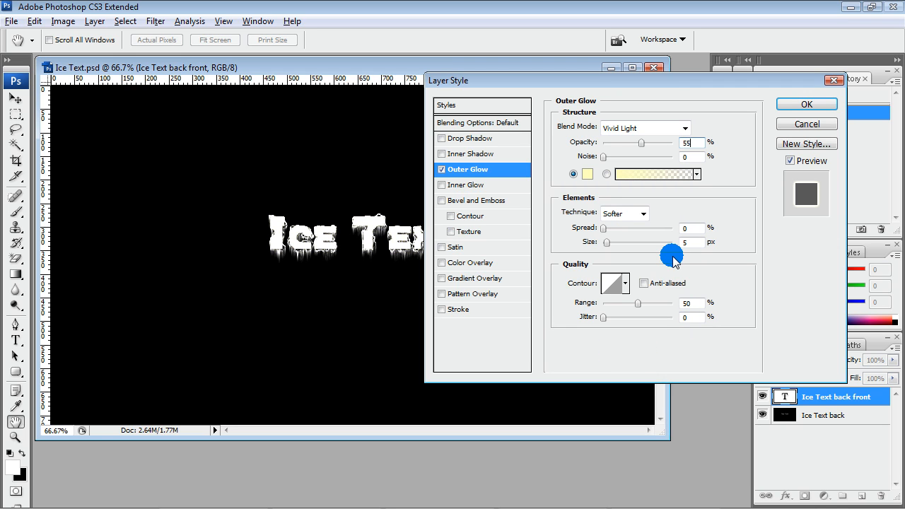
{"action": "left_click", "coordinate": [593, 174]}
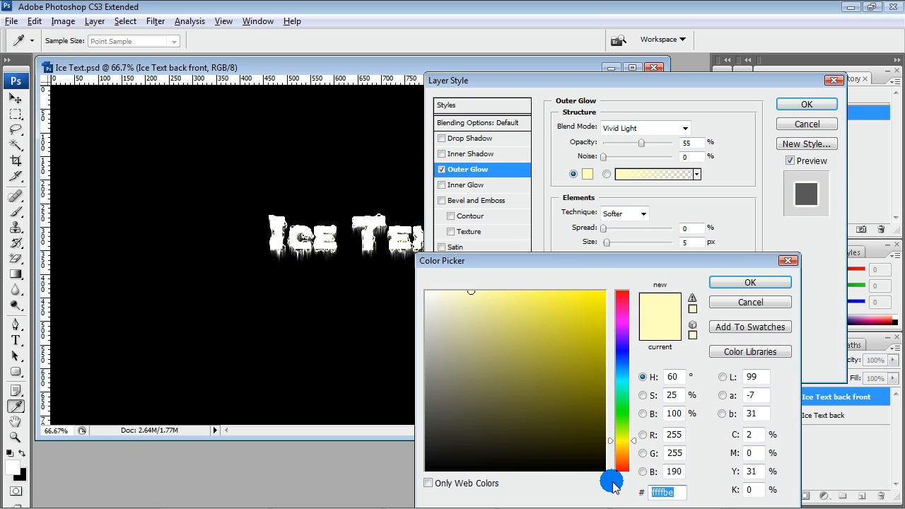
{"action": "left_click", "coordinate": [506, 316]}
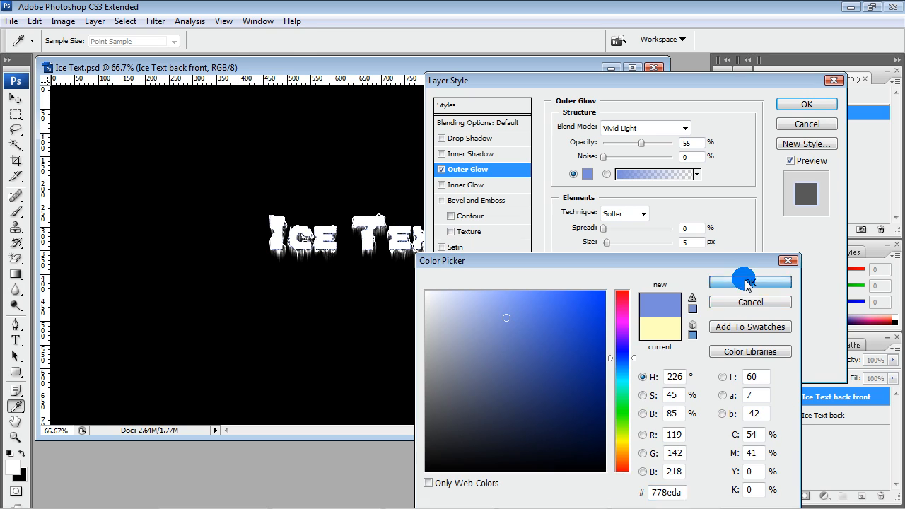
{"action": "left_click", "coordinate": [749, 283]}
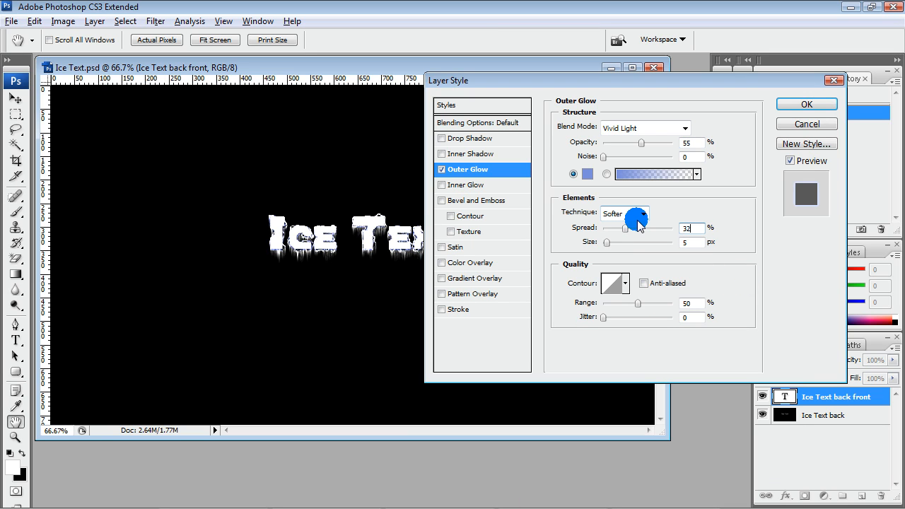
{"action": "type", "text": "215"}
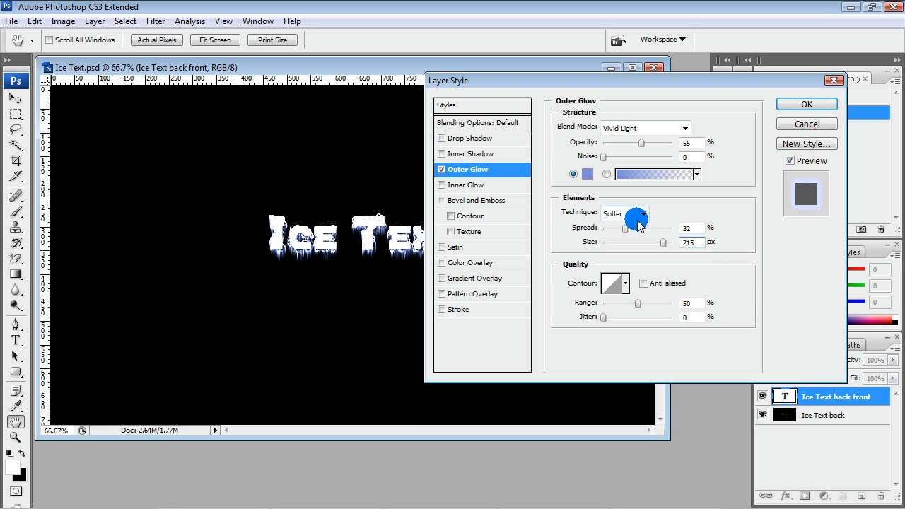
{"action": "left_click", "coordinate": [468, 184]}
{"action": "type", "text": "33"}
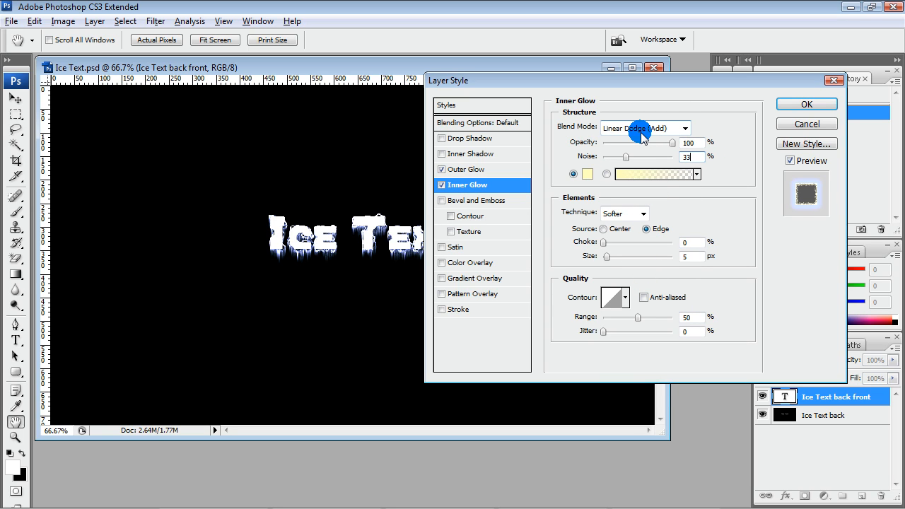
Make the Inner Glow white (Linear Dodge, choke 30, size 2) and enable Bevel and Emboss.
{"action": "left_click", "coordinate": [584, 174]}
{"action": "type", "text": "2"}
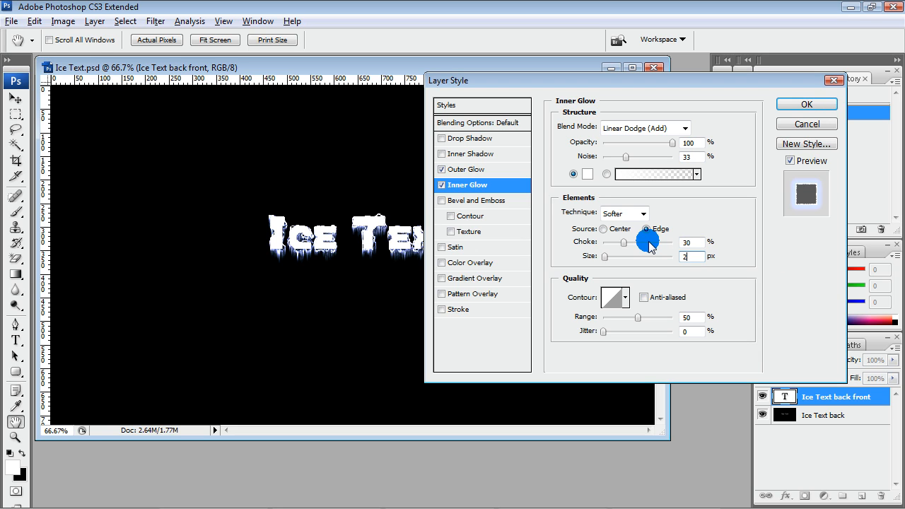
{"action": "left_click", "coordinate": [614, 297]}
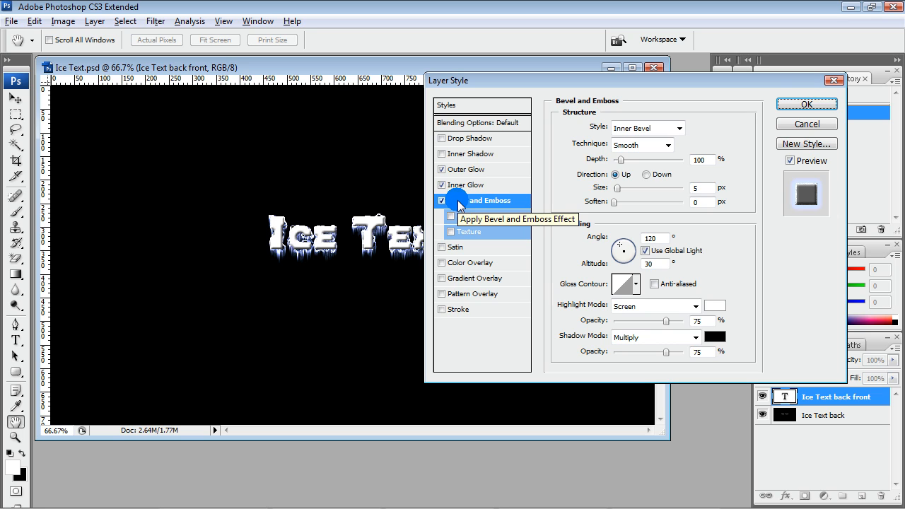
Set the bevel to Chisel Hard, size 65, with Vivid Light light-blue #9cade4 shadows.
{"action": "left_click", "coordinate": [640, 144]}
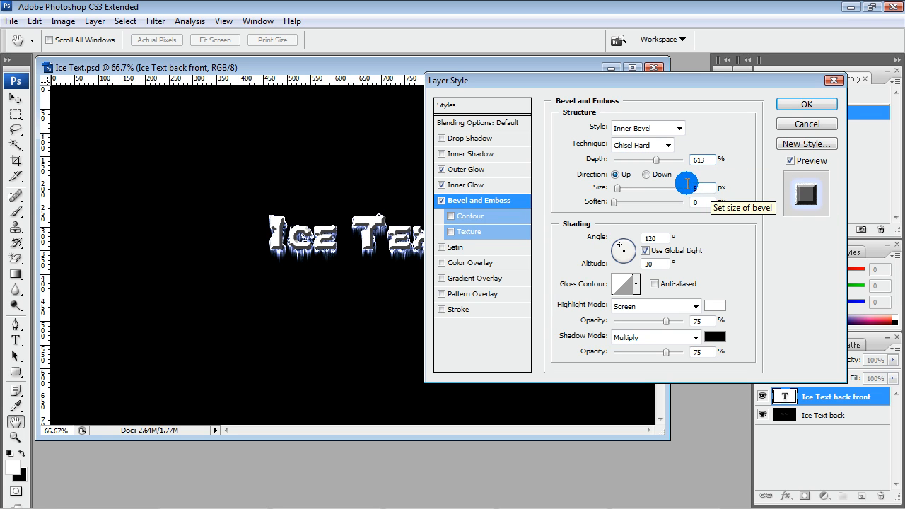
{"action": "left_click_drag", "start_coordinate": [686, 186], "coordinate": [687, 186]}
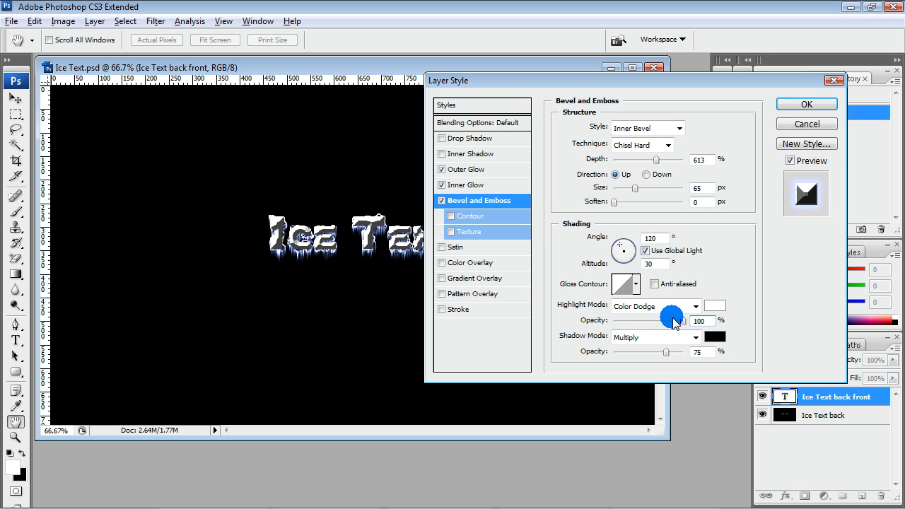
{"action": "left_click", "coordinate": [695, 336]}
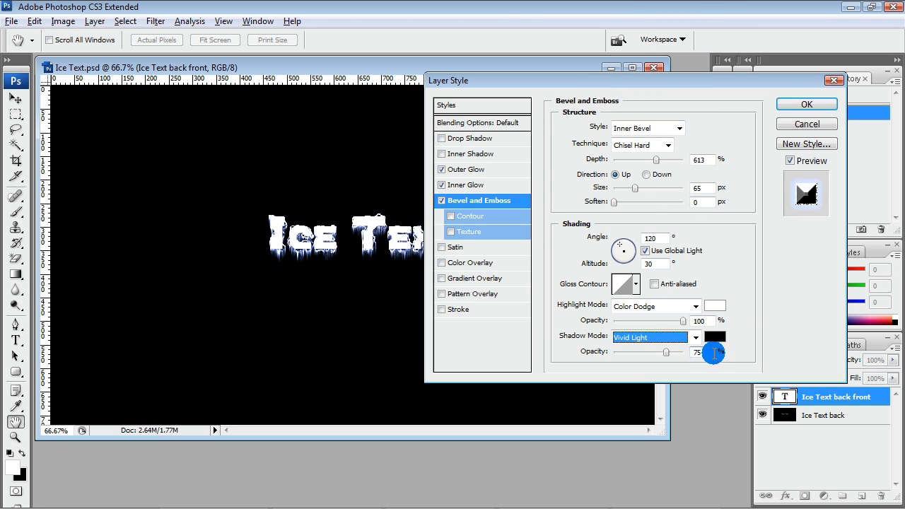
{"action": "left_click", "coordinate": [714, 337]}
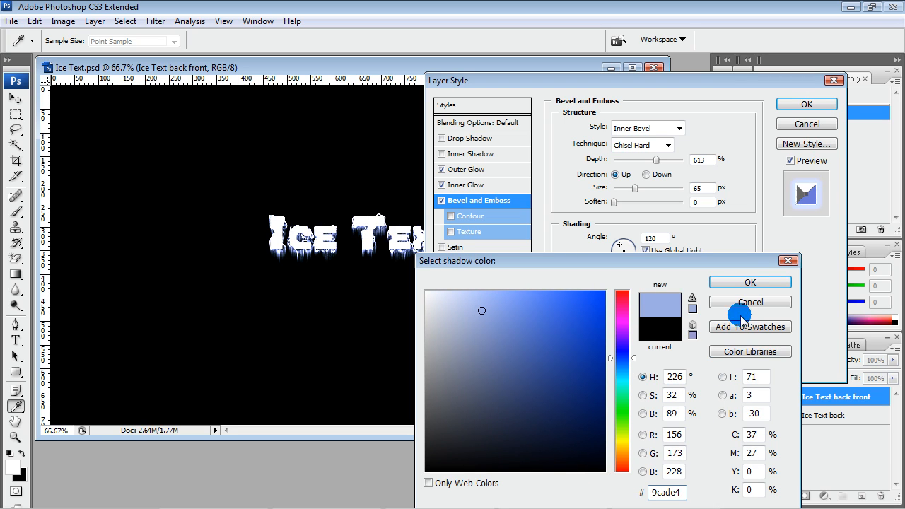
{"action": "left_click", "coordinate": [749, 301]}
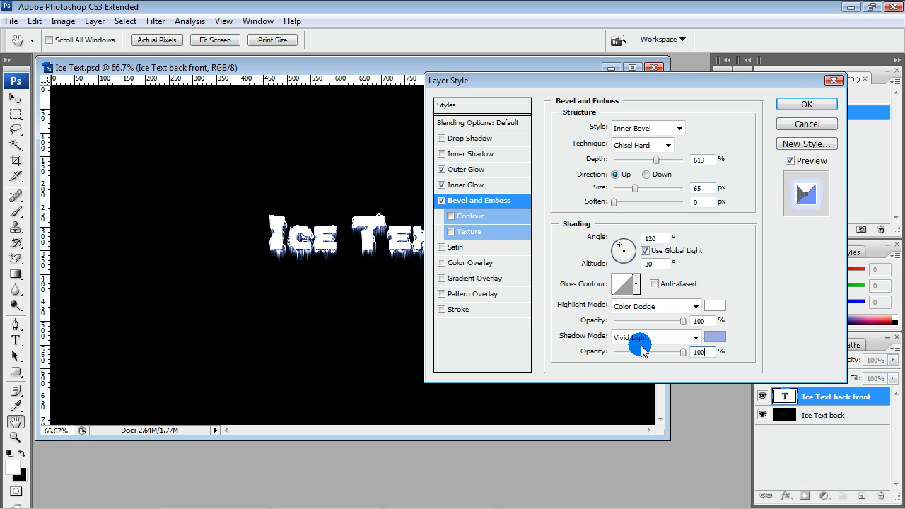
{"action": "left_click", "coordinate": [470, 215]}
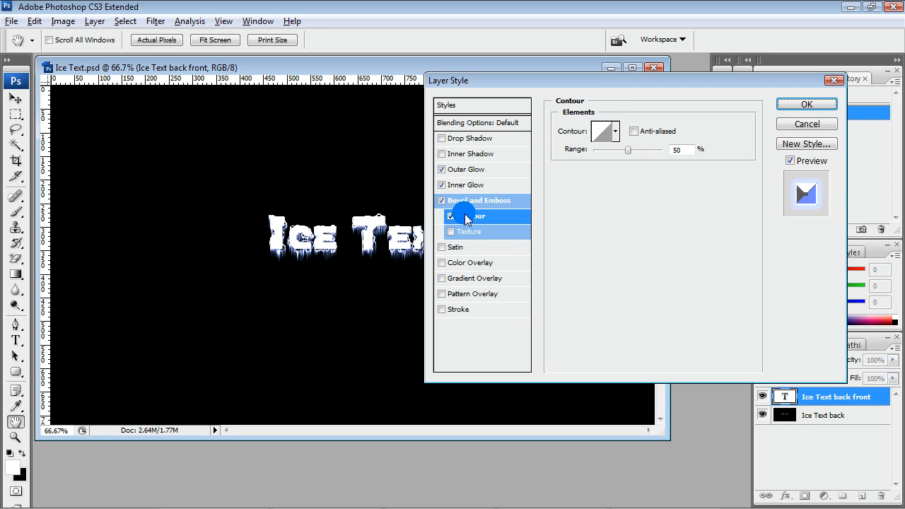
Enable an anti-aliased Contour on the bevel and switch on Texture.
{"action": "left_click", "coordinate": [602, 130]}
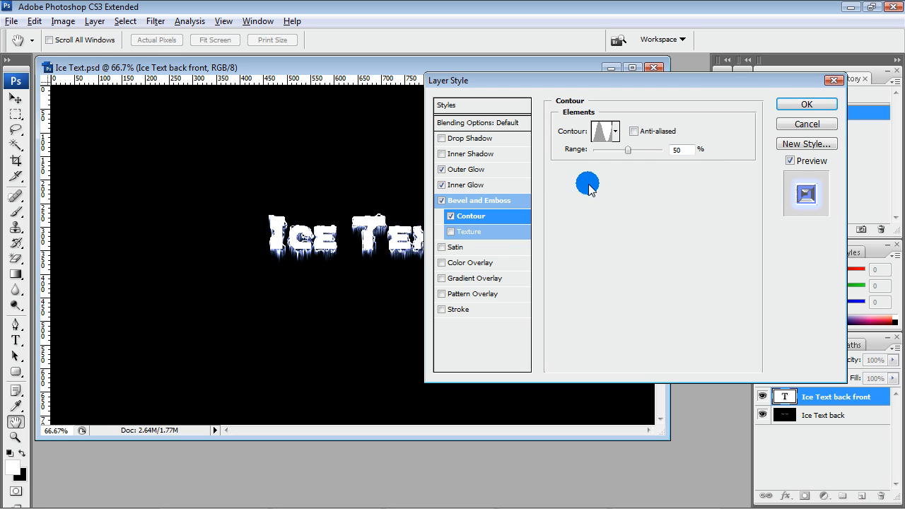
{"action": "left_click", "coordinate": [633, 130]}
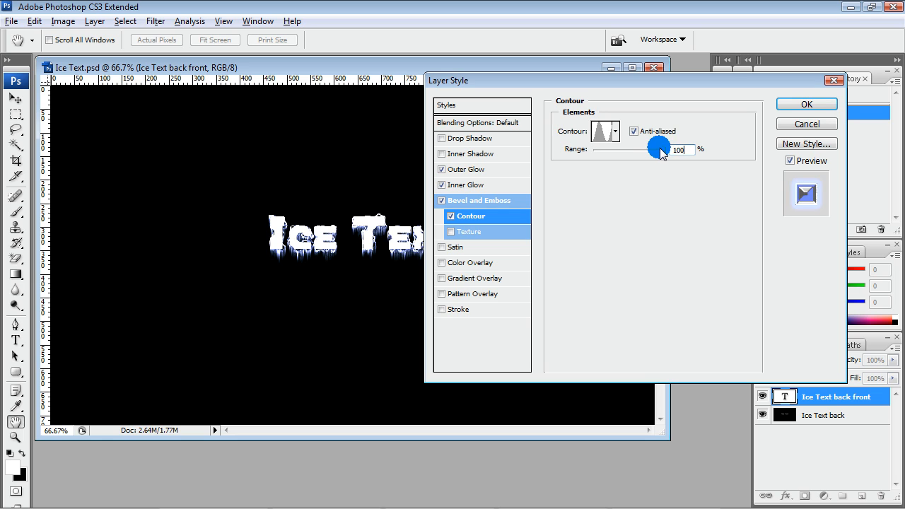
{"action": "left_click", "coordinate": [467, 232]}
{"action": "type", "text": "-1000"}
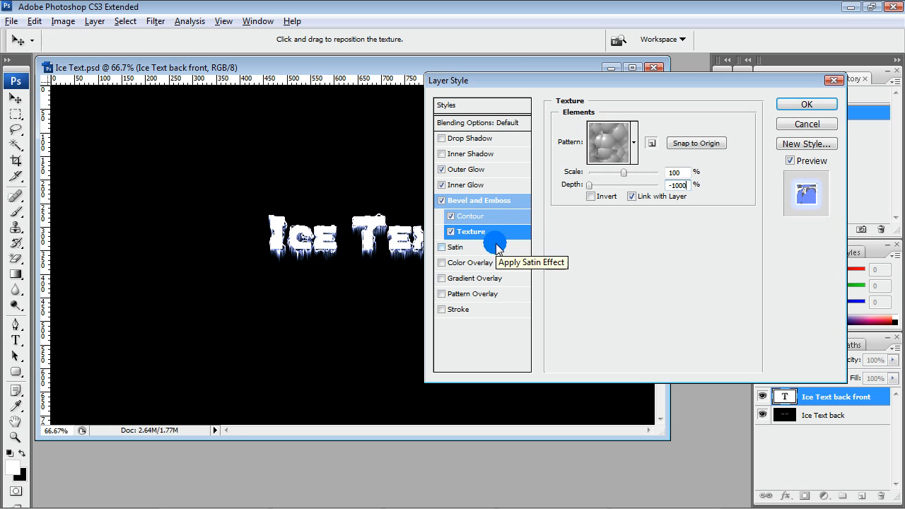
Enable Satin in Multiply with distance 18 and a peaked contour.
{"action": "left_click", "coordinate": [441, 246]}
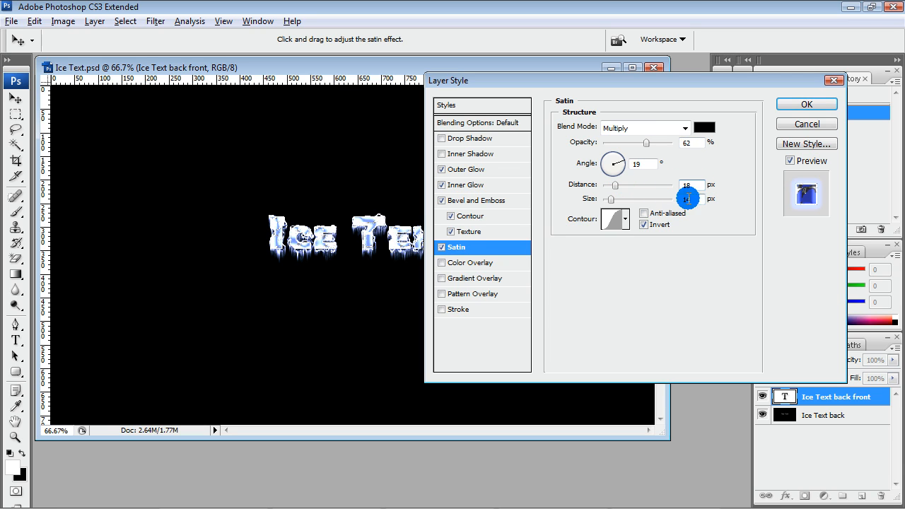
{"action": "left_click_drag", "start_coordinate": [687, 198], "coordinate": [658, 198]}
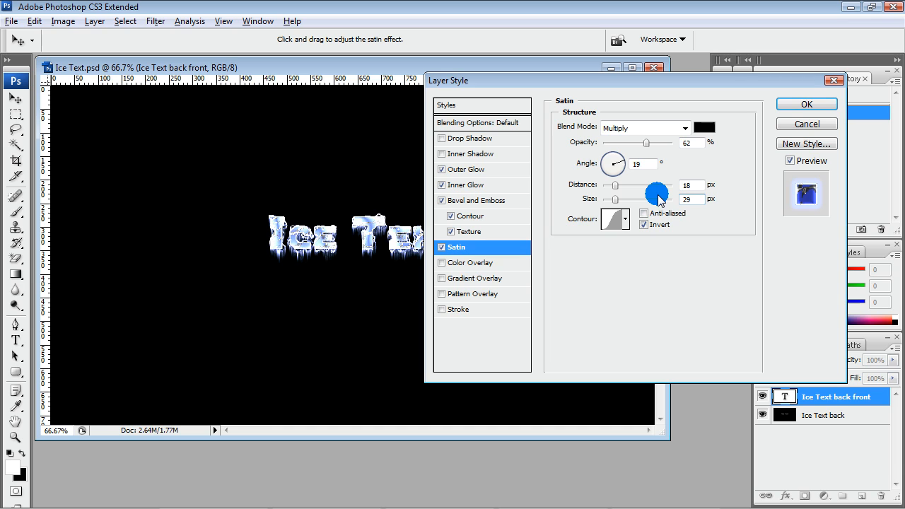
{"action": "left_click", "coordinate": [626, 218]}
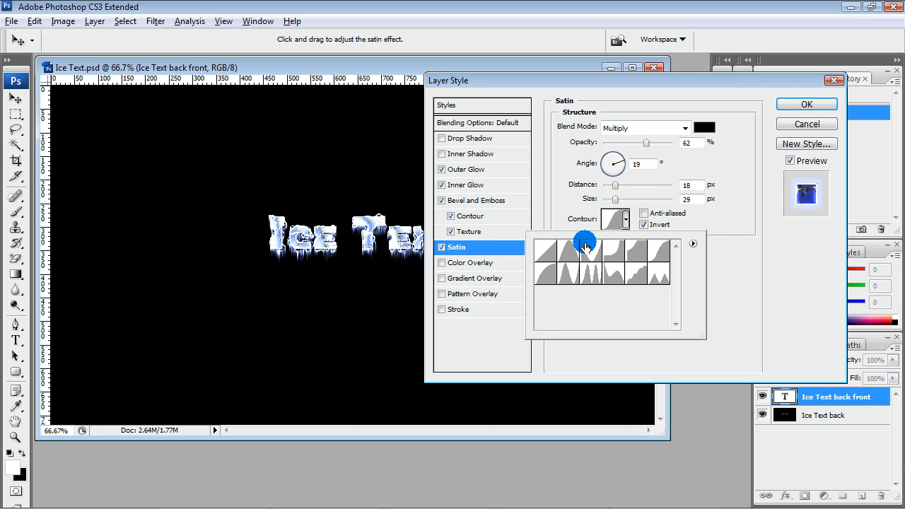
{"action": "left_click", "coordinate": [585, 243]}
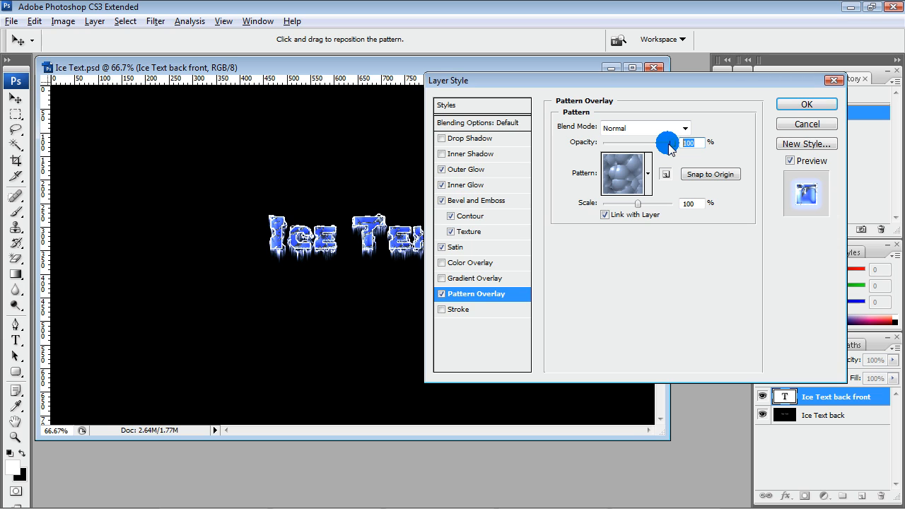
Lower the Pattern Overlay opacity to 34% and confirm the Layer Style.
{"action": "left_click_drag", "start_coordinate": [678, 141], "coordinate": [639, 141]}
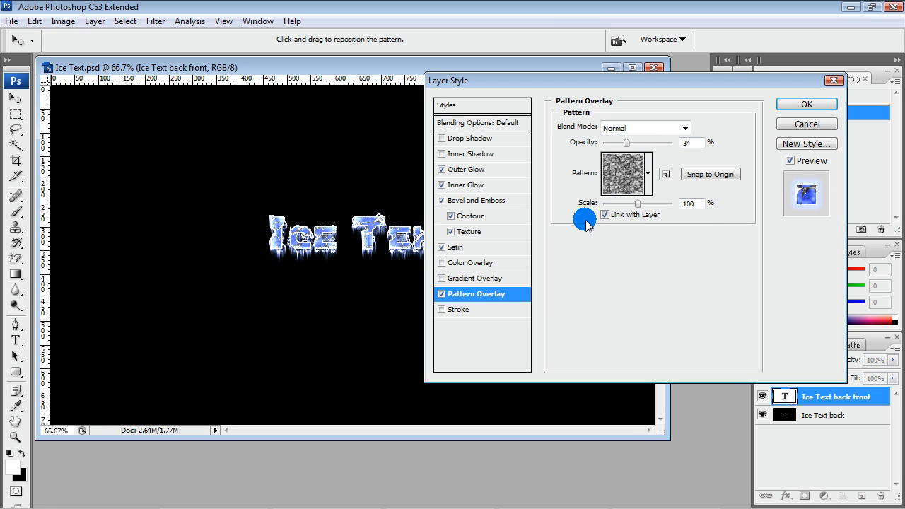
{"action": "left_click", "coordinate": [806, 105]}
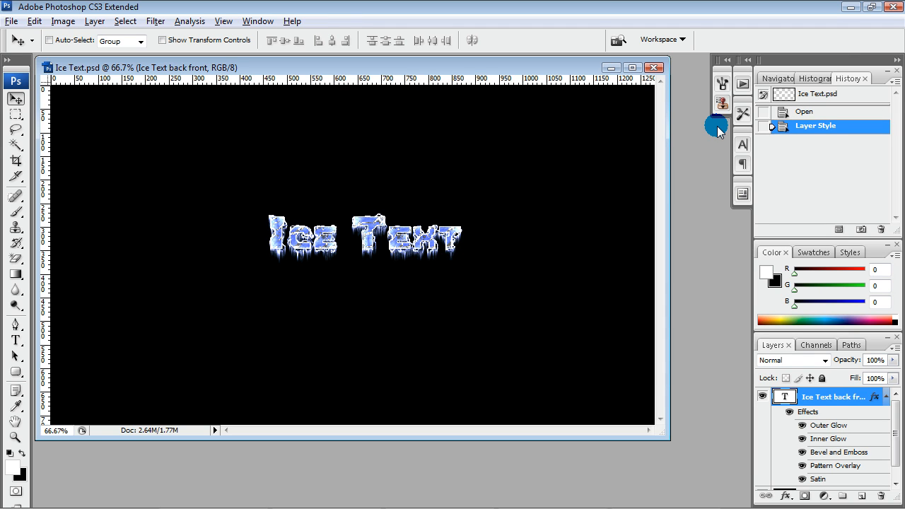